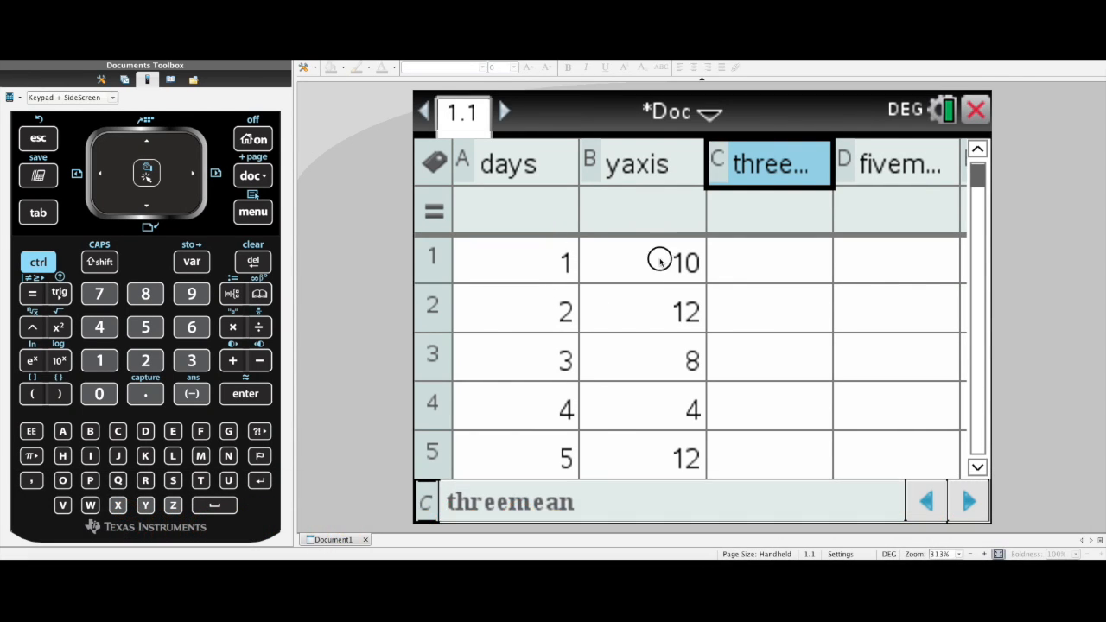
Step: Move the cursor from the column headings down to cell C2 of threemean
click(643, 261)
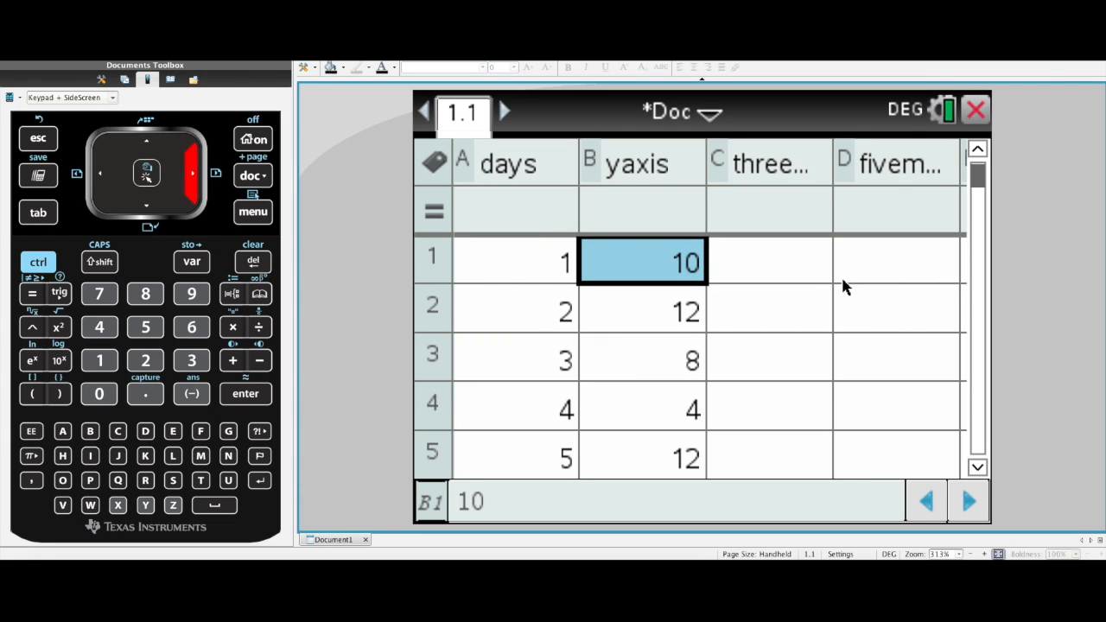
click(641, 162)
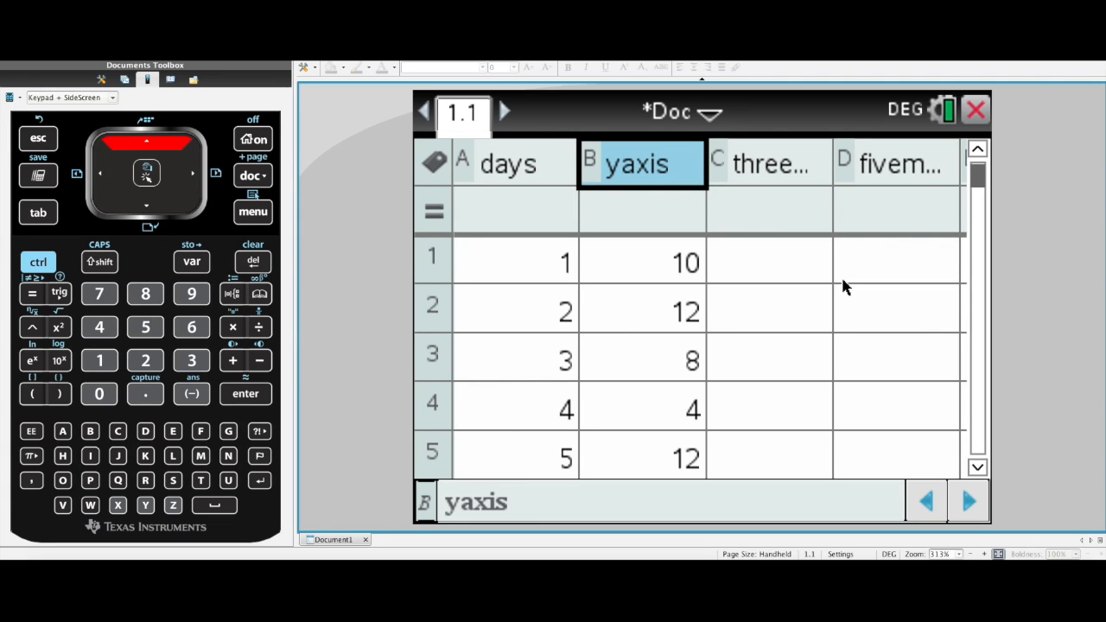
click(769, 162)
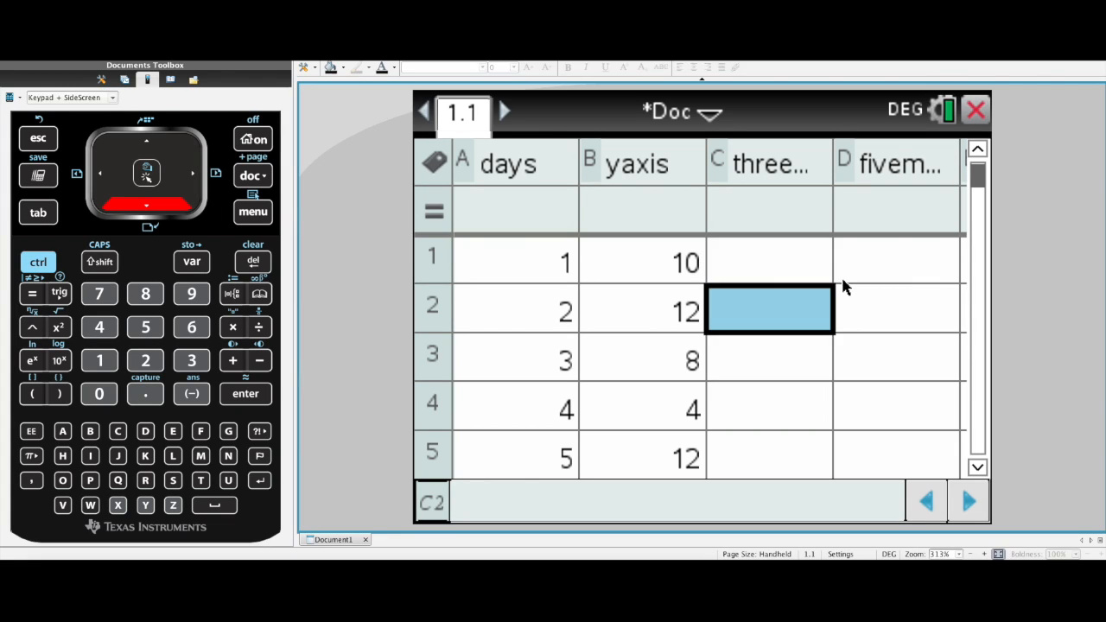
mouse_move(881, 344)
text(=)
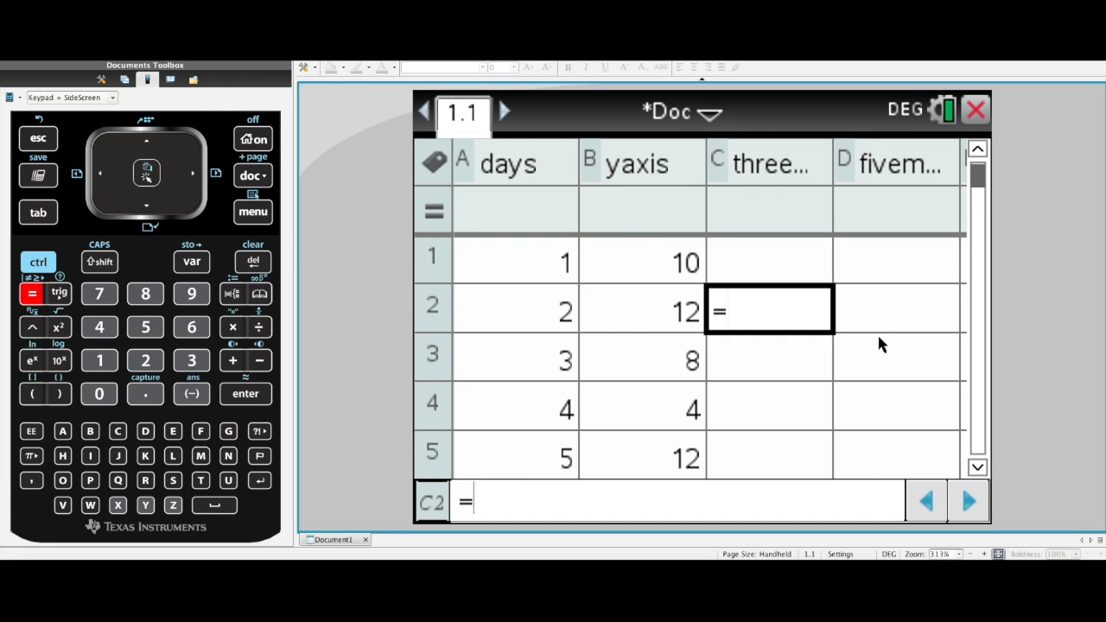
Step: Enter =mean(b1:b3) in C2 so it evaluates to 10
text(mean)
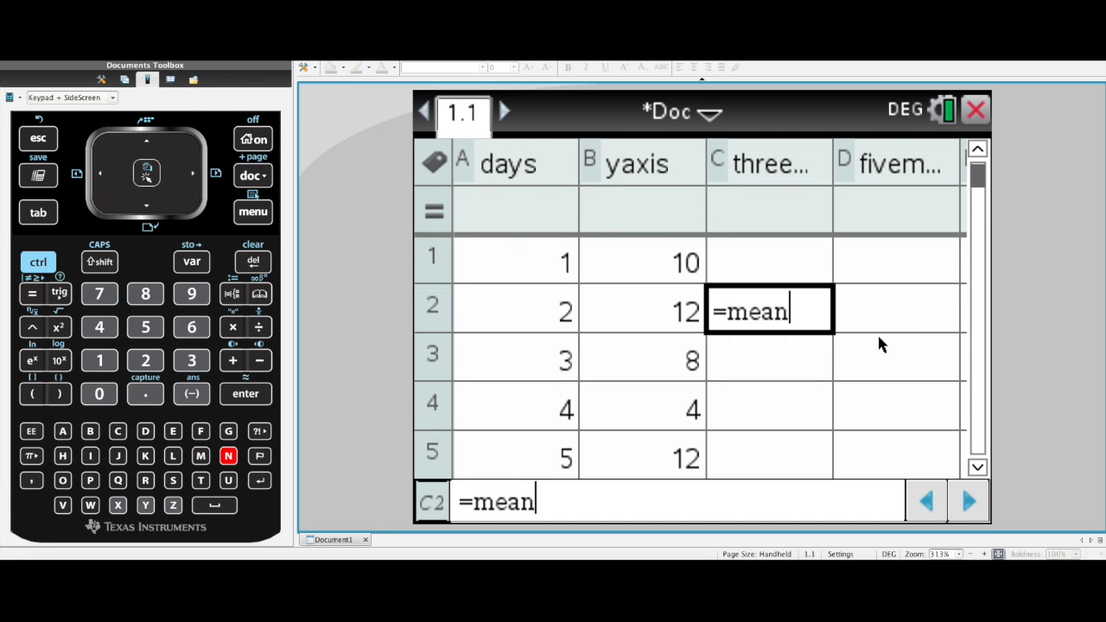
click(31, 394)
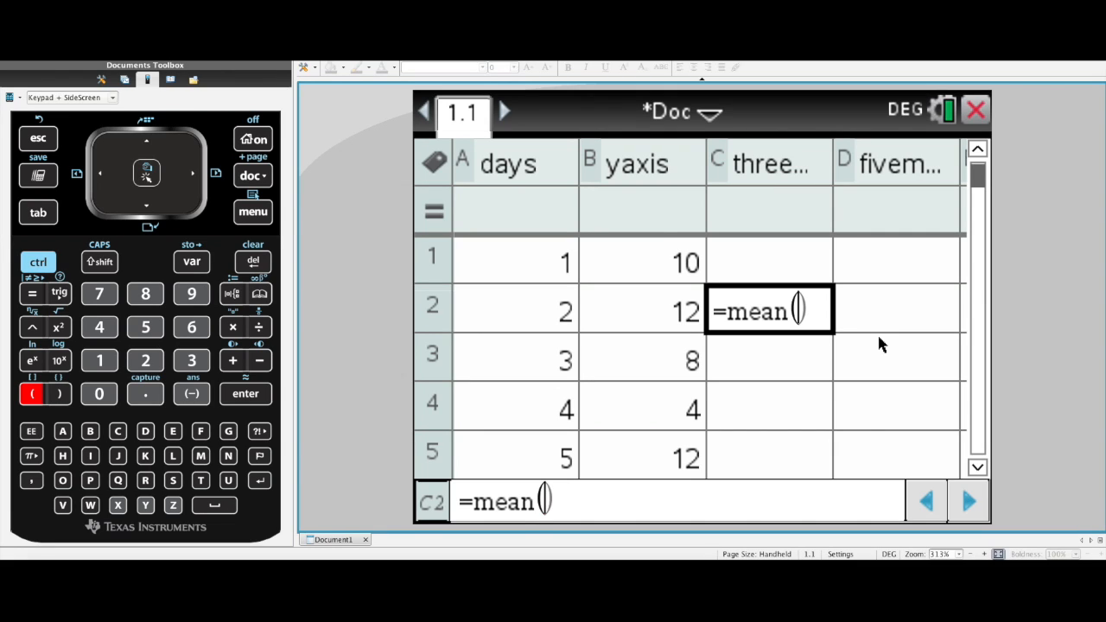
mouse_move(816, 316)
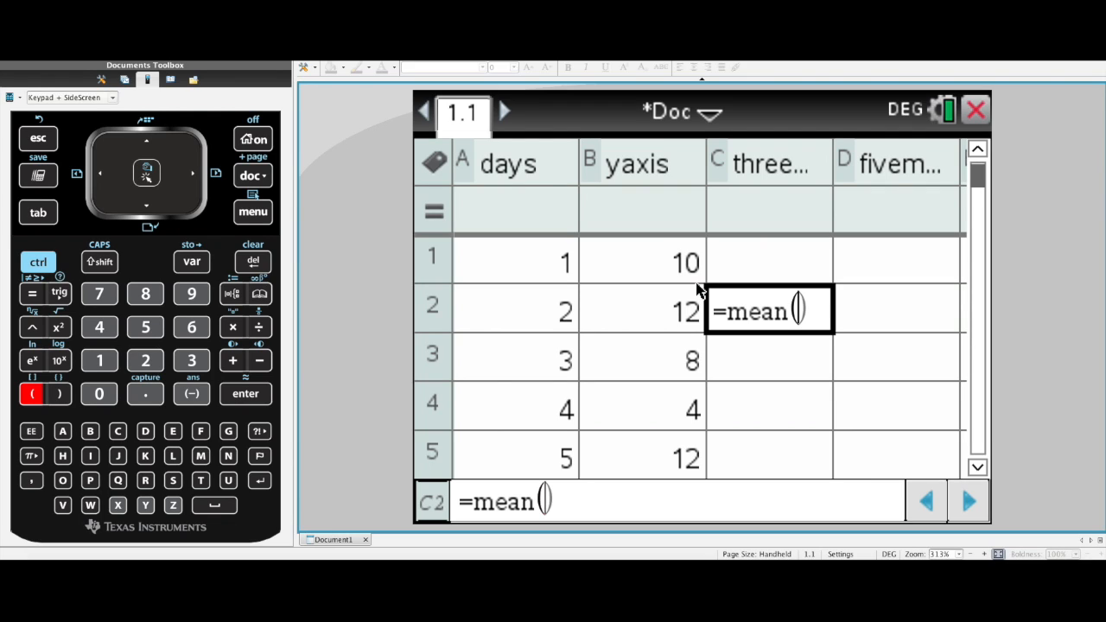
mouse_move(762, 320)
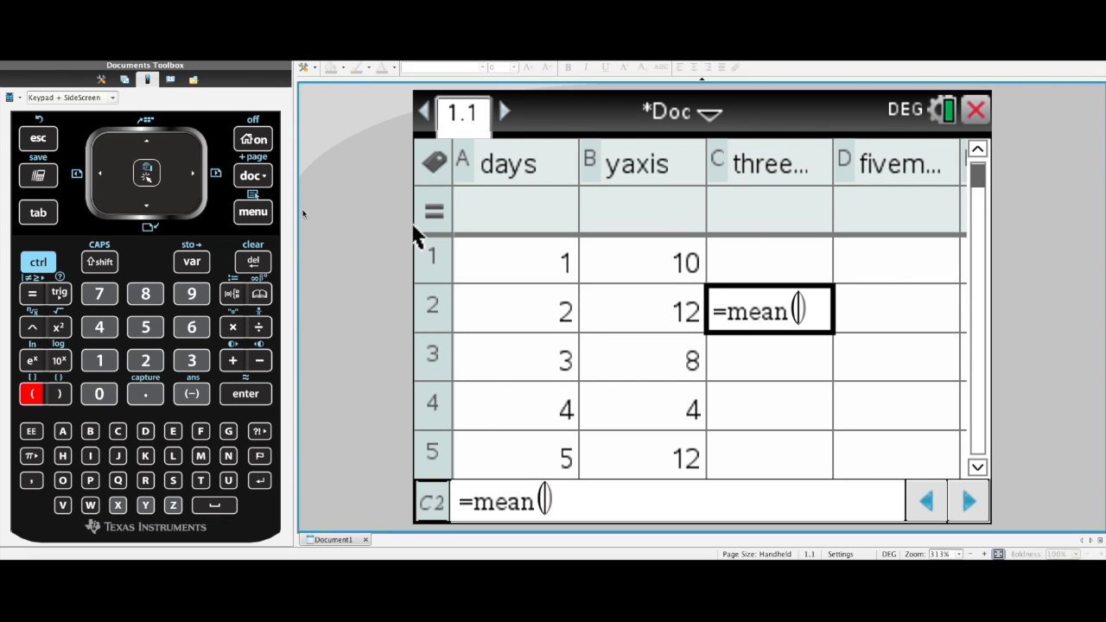
mouse_move(655, 263)
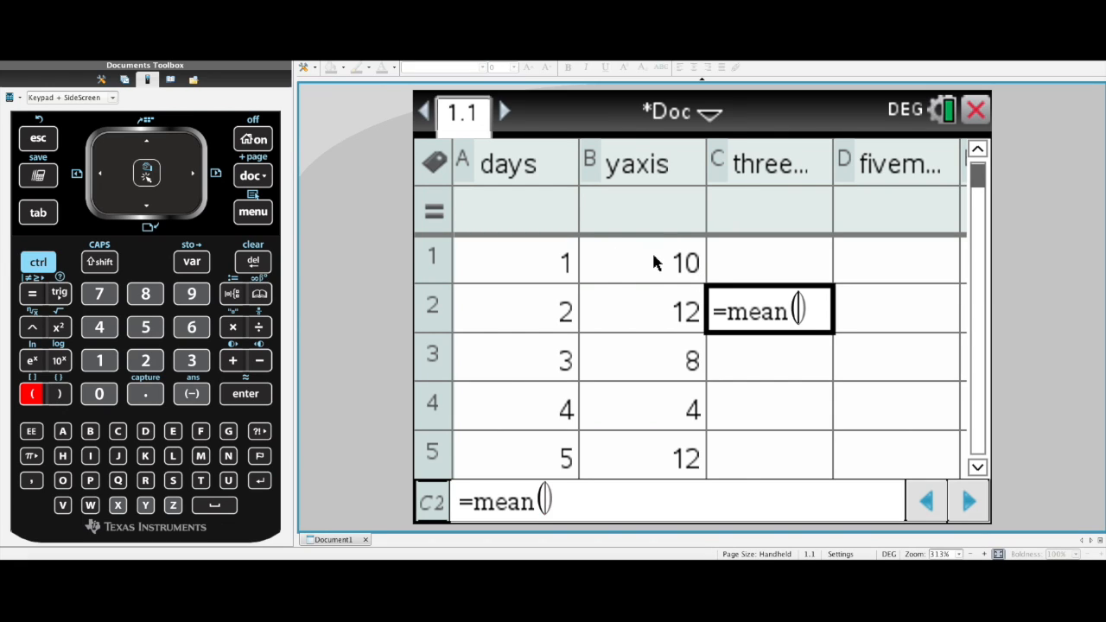
click(642, 263)
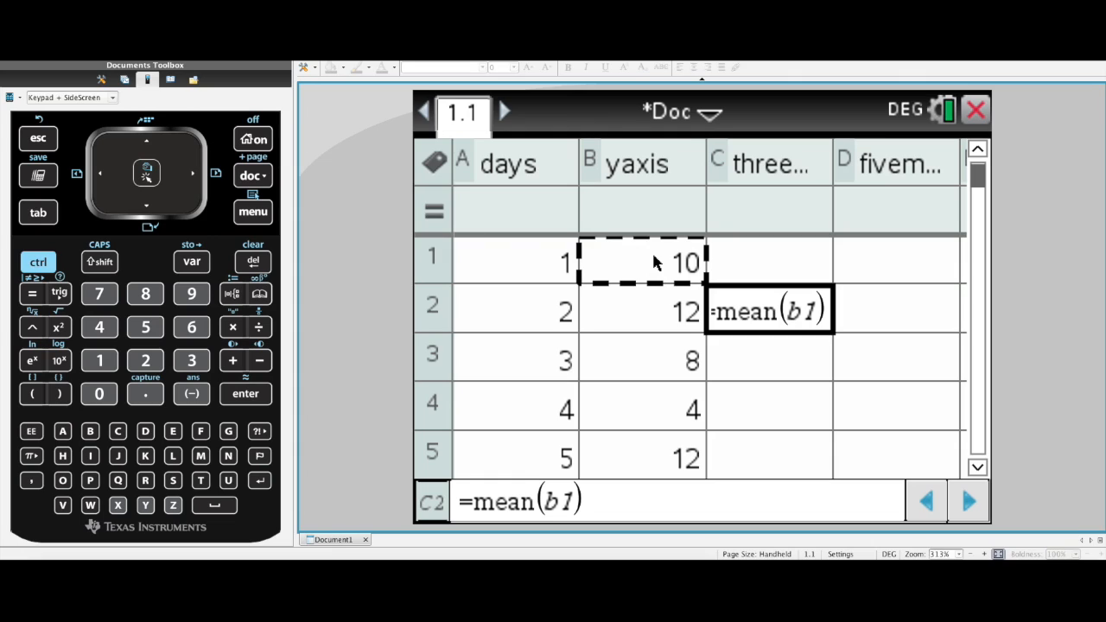
click(100, 261)
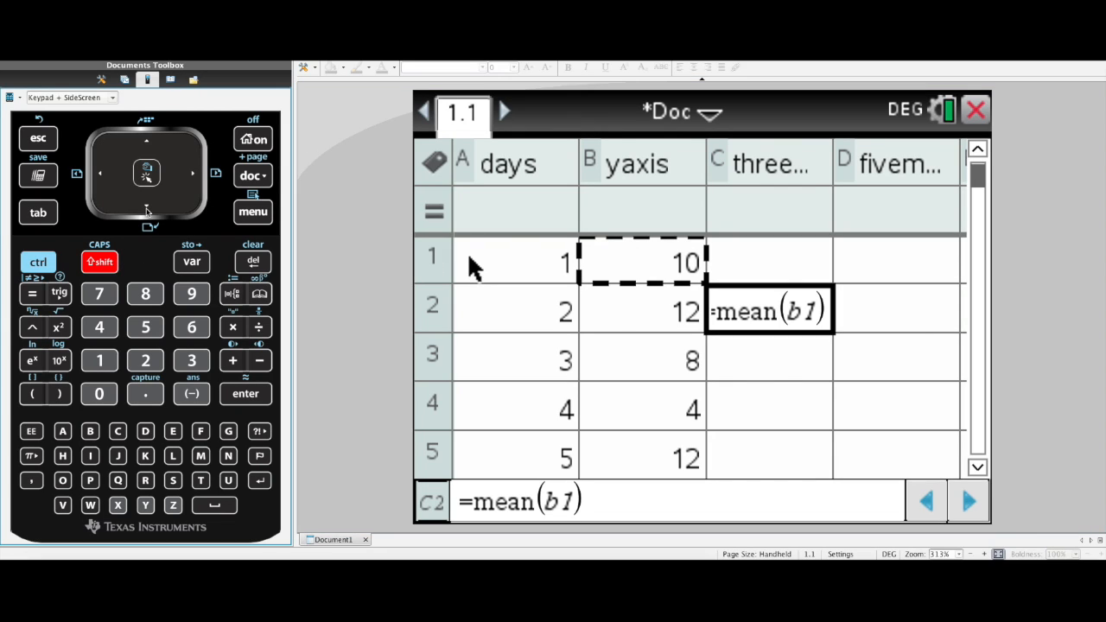
click(147, 203)
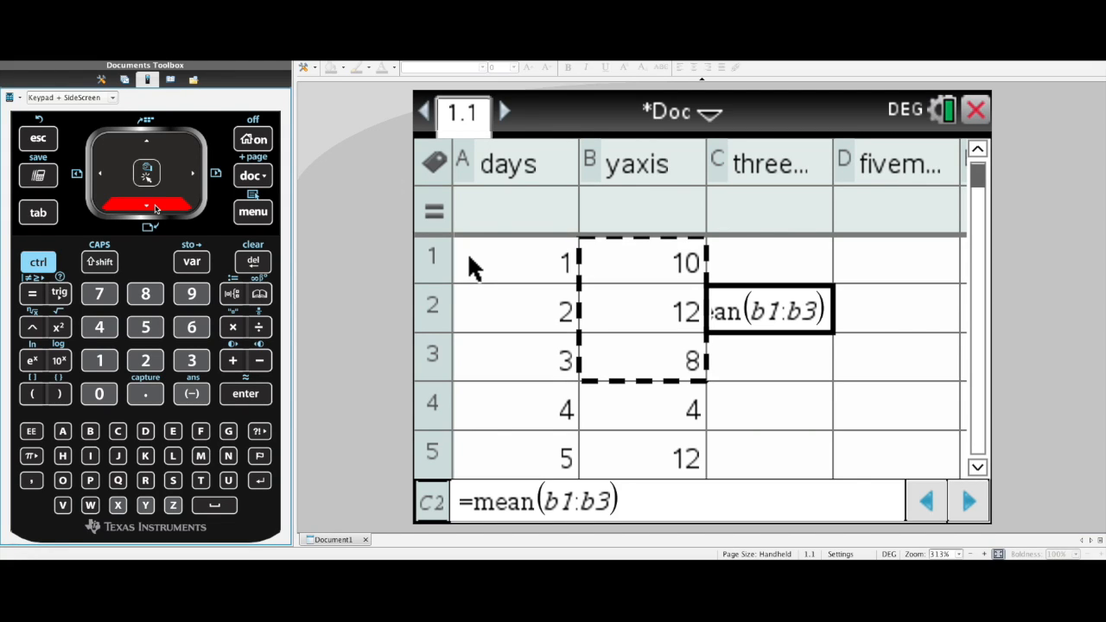
click(245, 394)
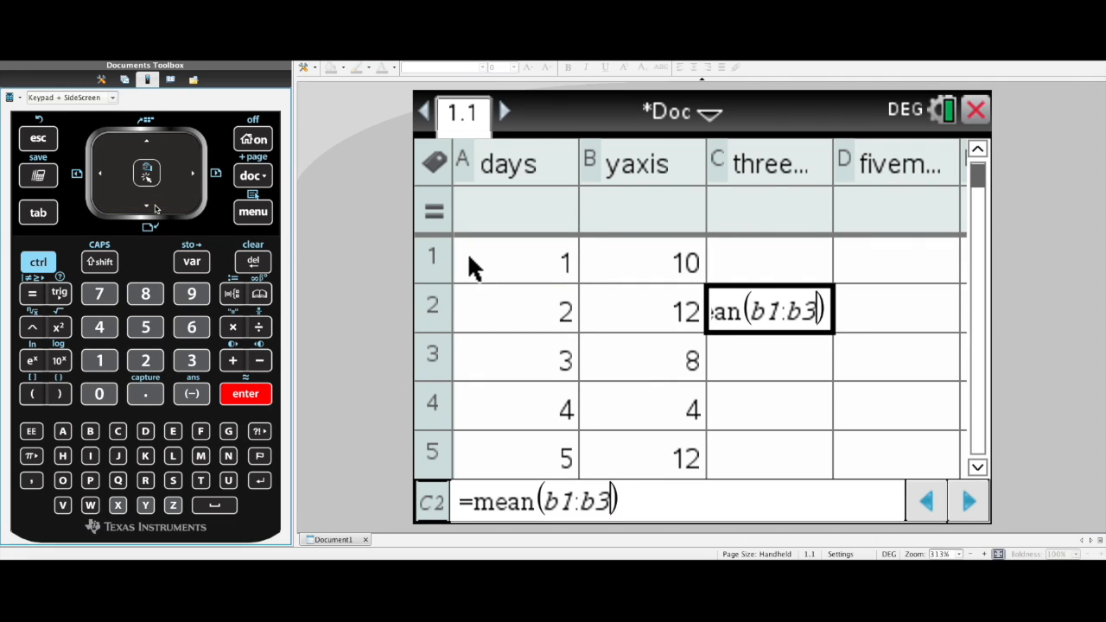
mouse_move(784, 313)
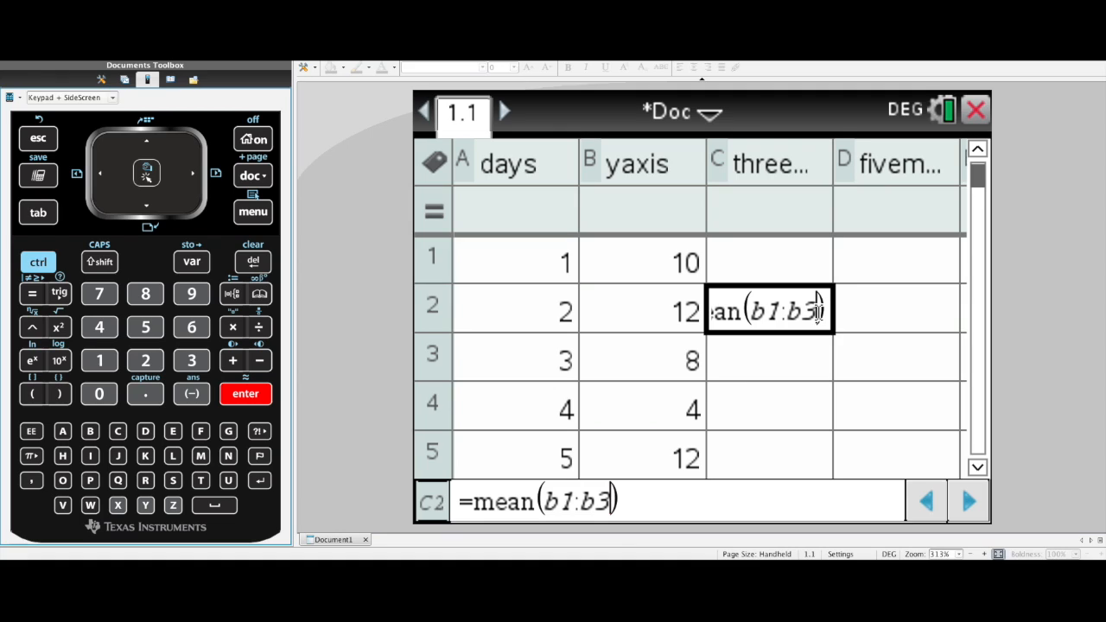
key(Return)
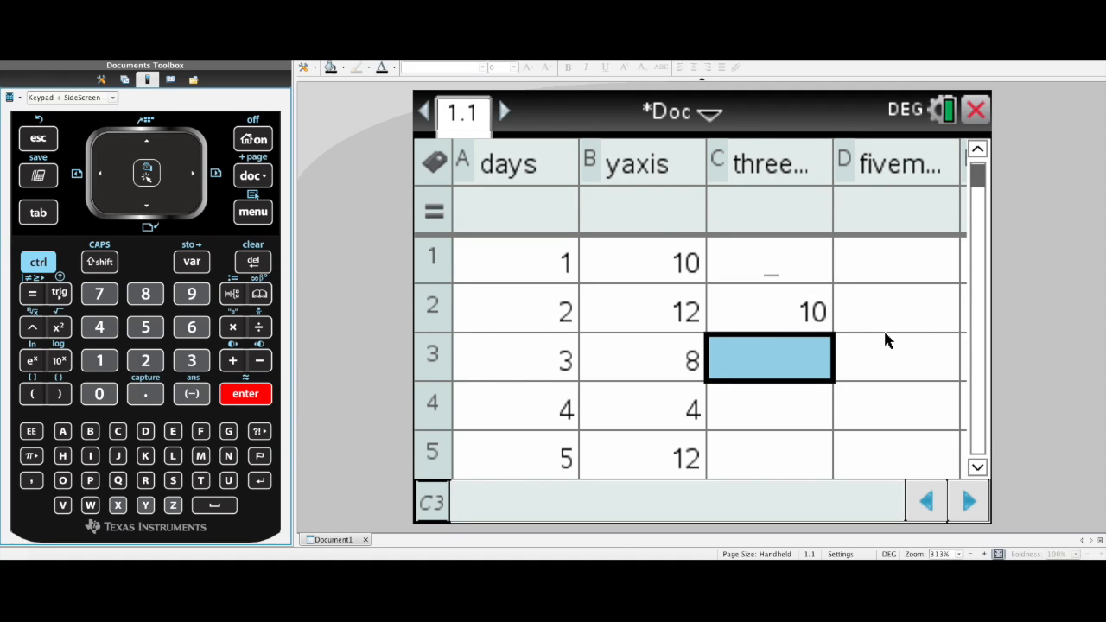
mouse_move(777, 327)
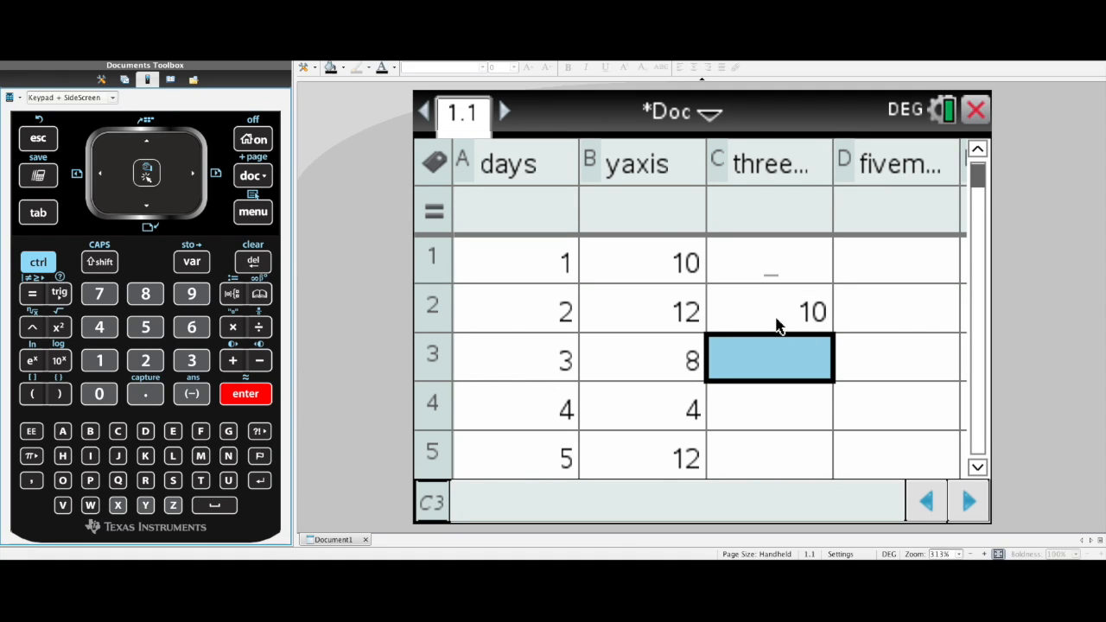
mouse_move(660, 287)
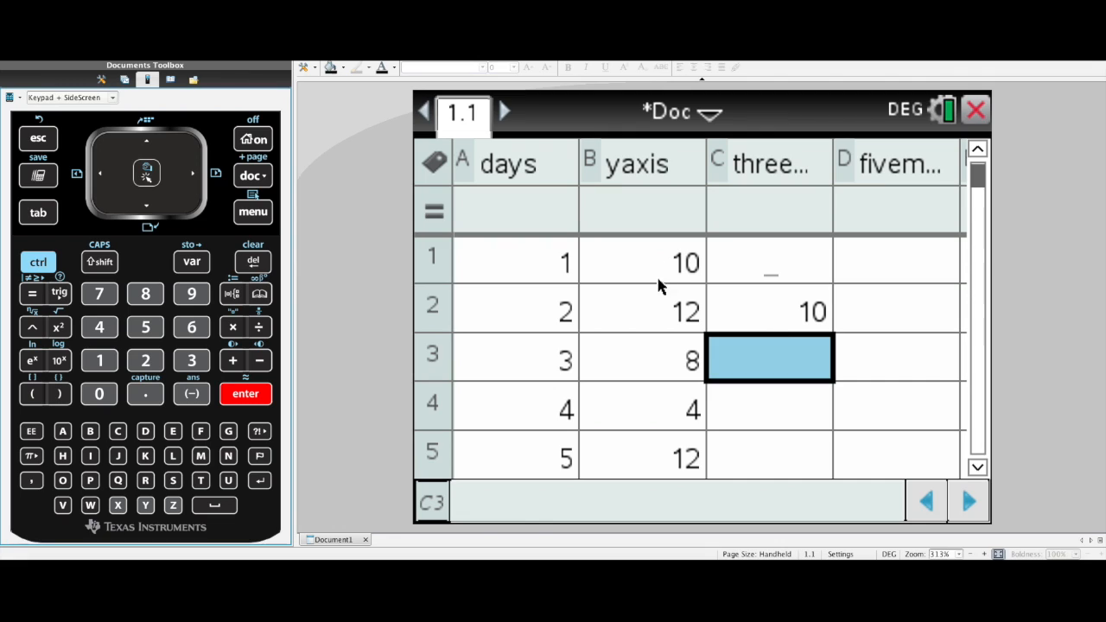
mouse_move(657, 353)
text(=)
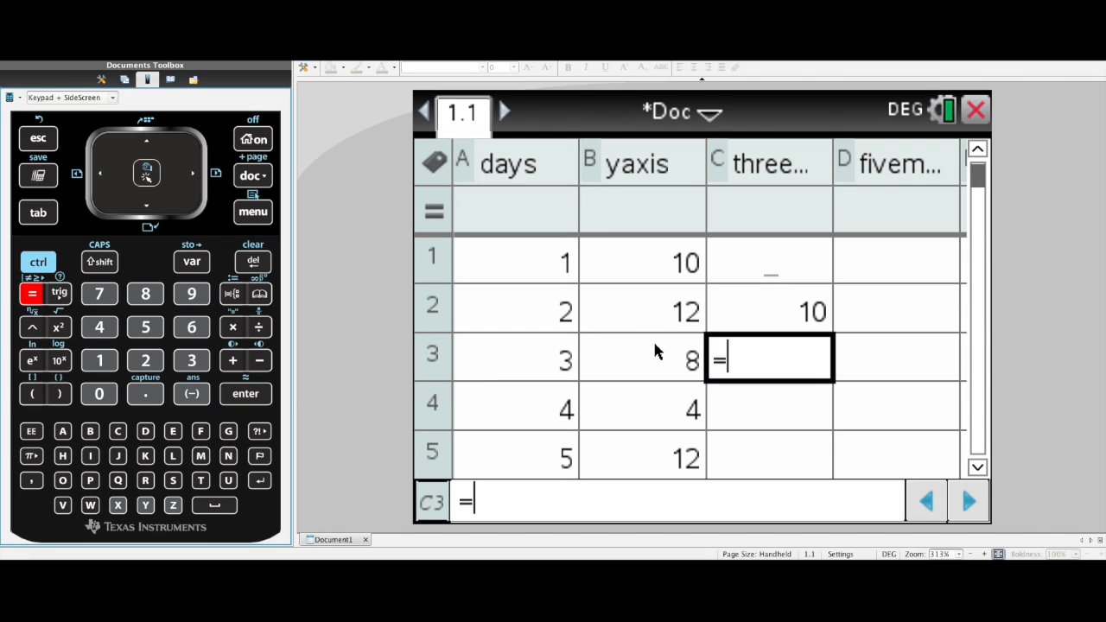
text(mean()
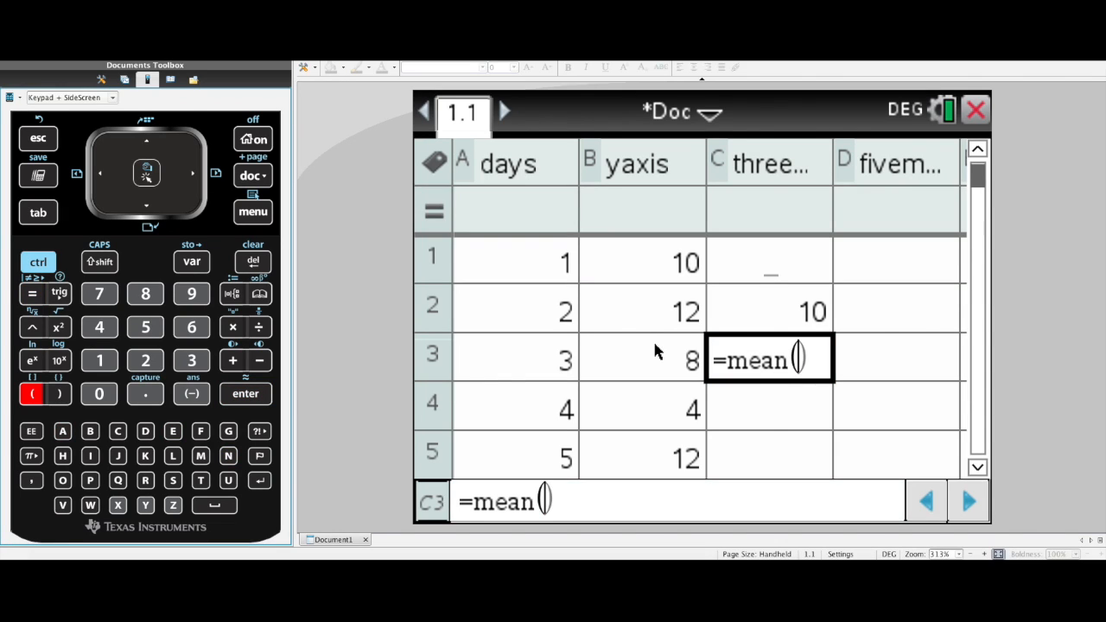
click(642, 311)
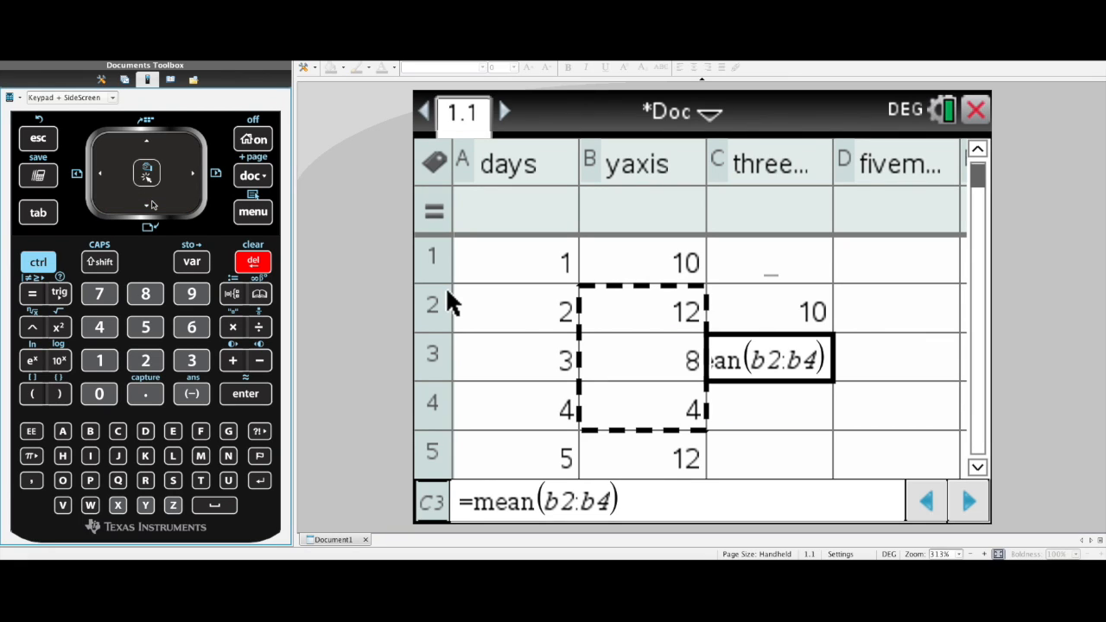
click(245, 393)
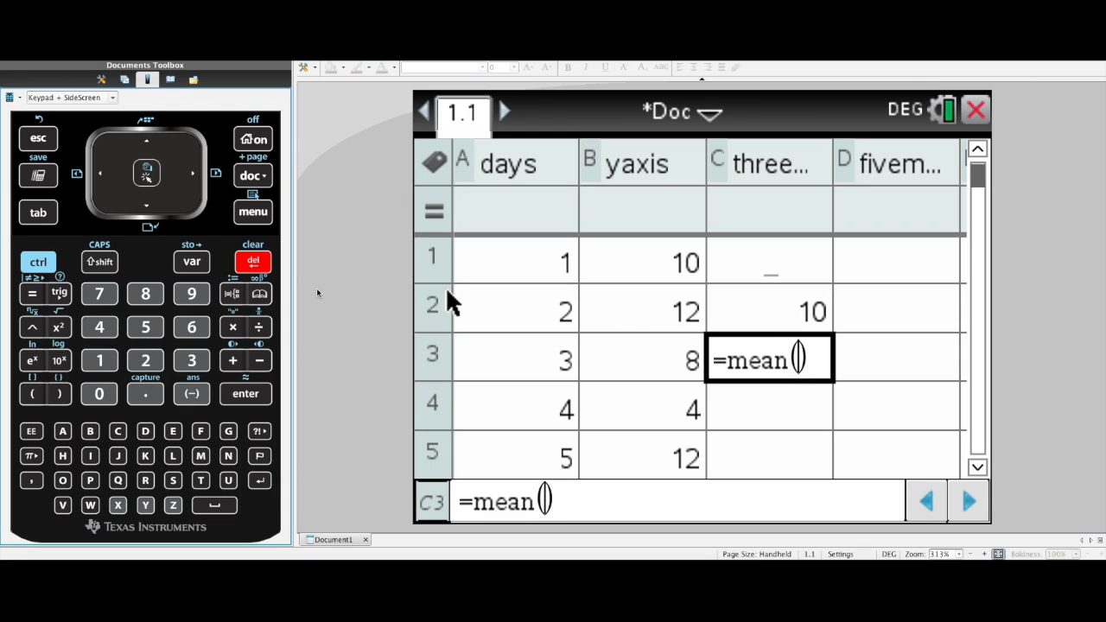
key(BackSpace)
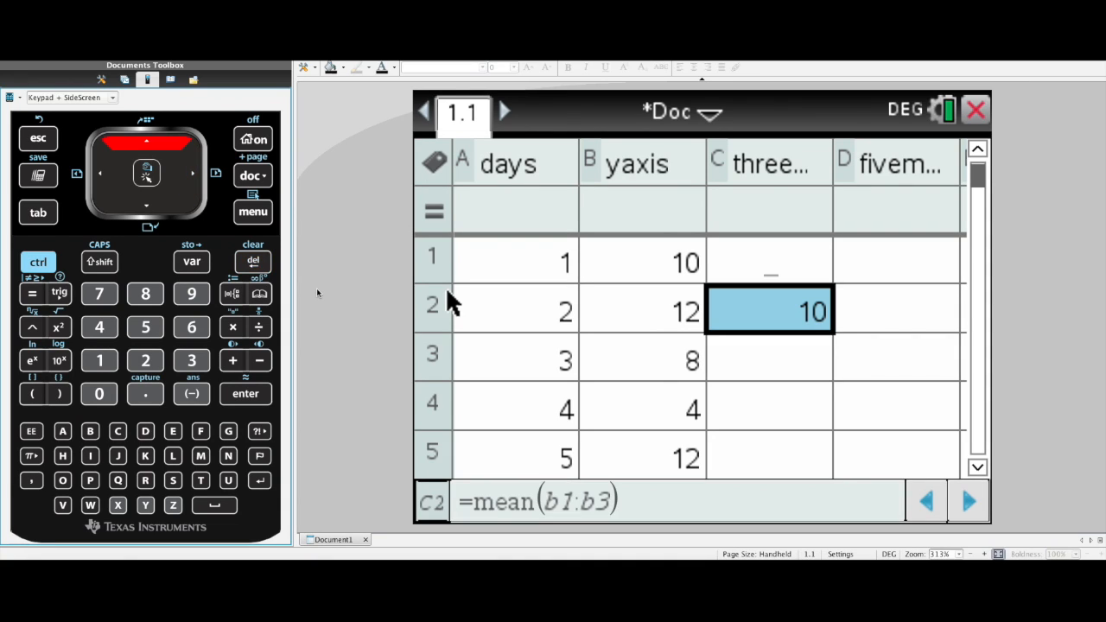
mouse_move(522, 466)
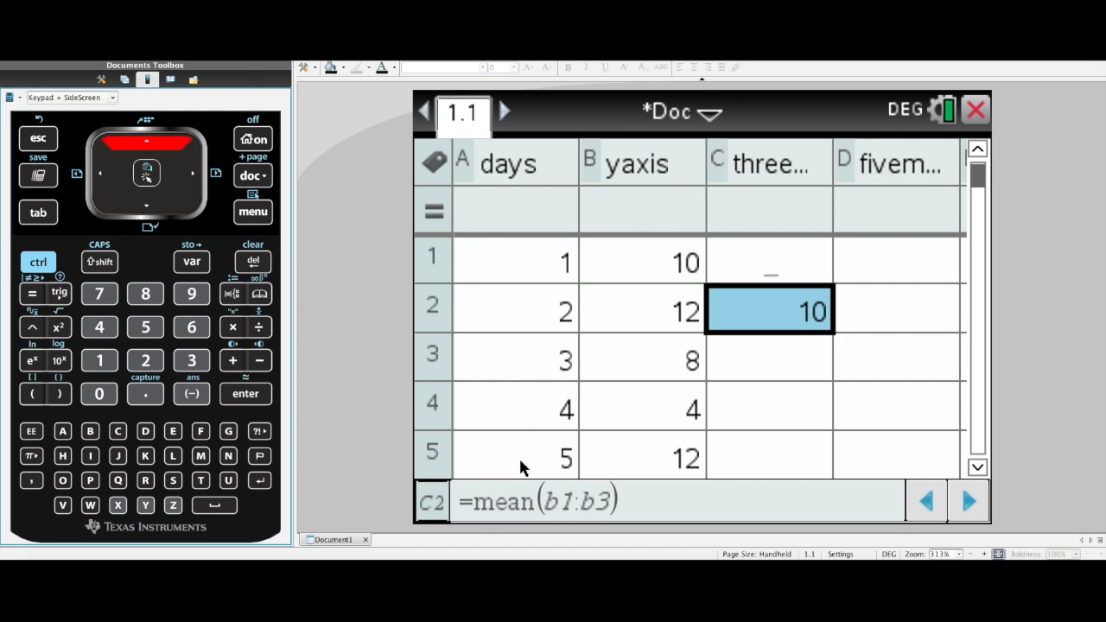
mouse_move(486, 504)
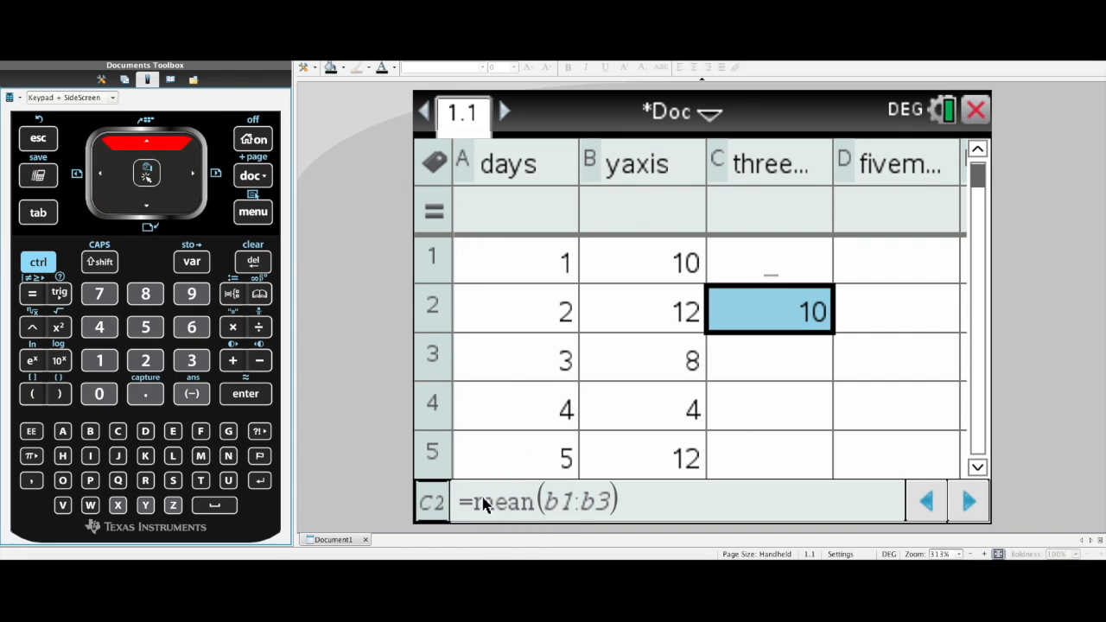
mouse_move(532, 515)
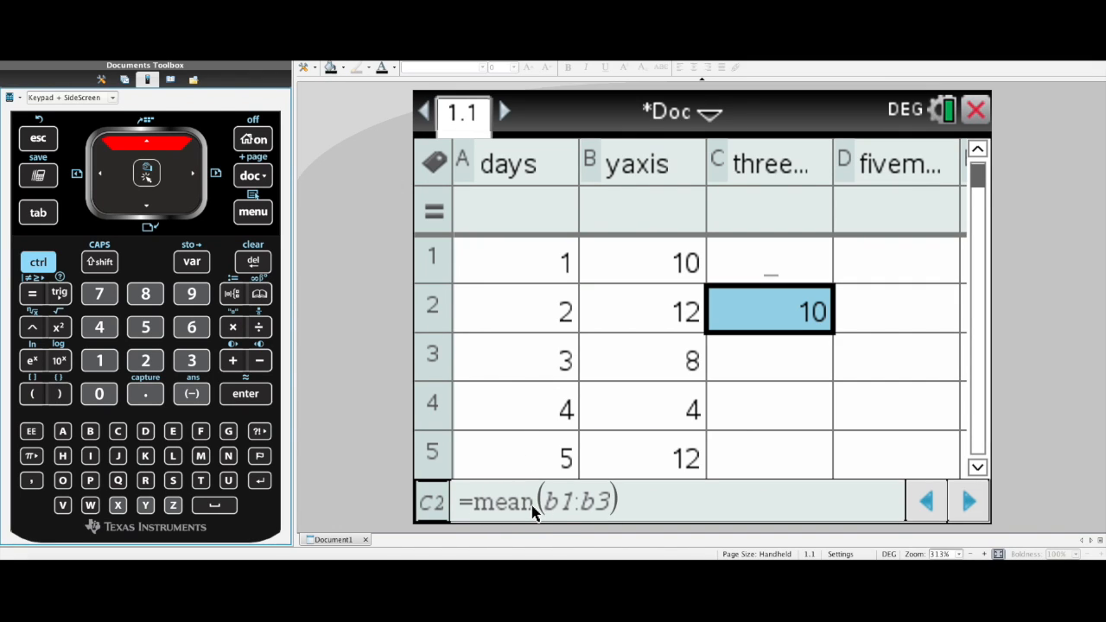
mouse_move(597, 505)
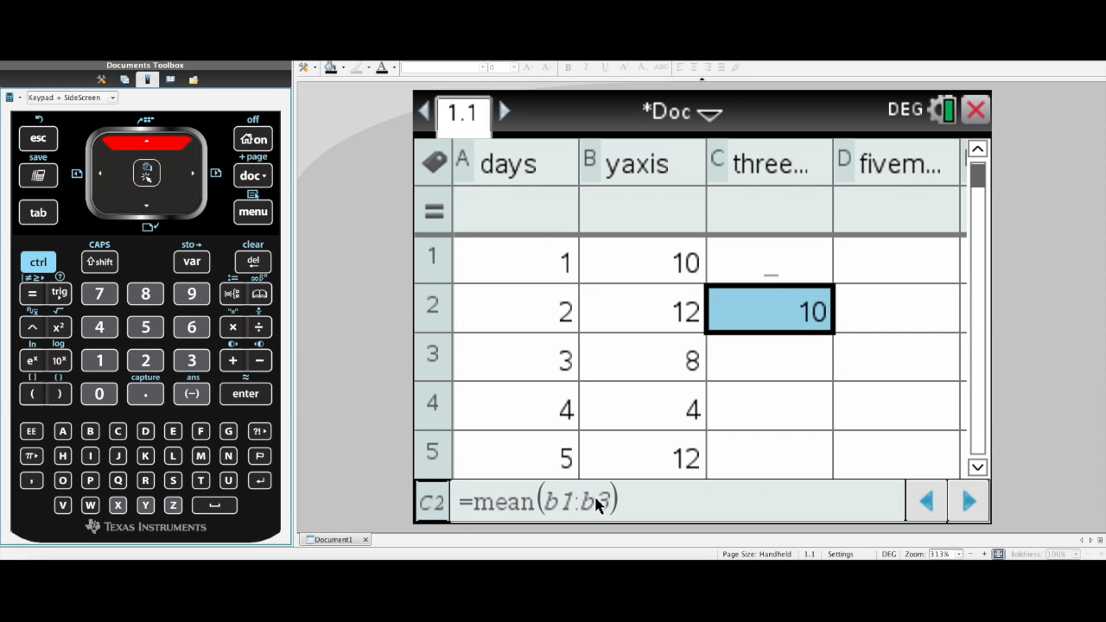
mouse_move(643, 280)
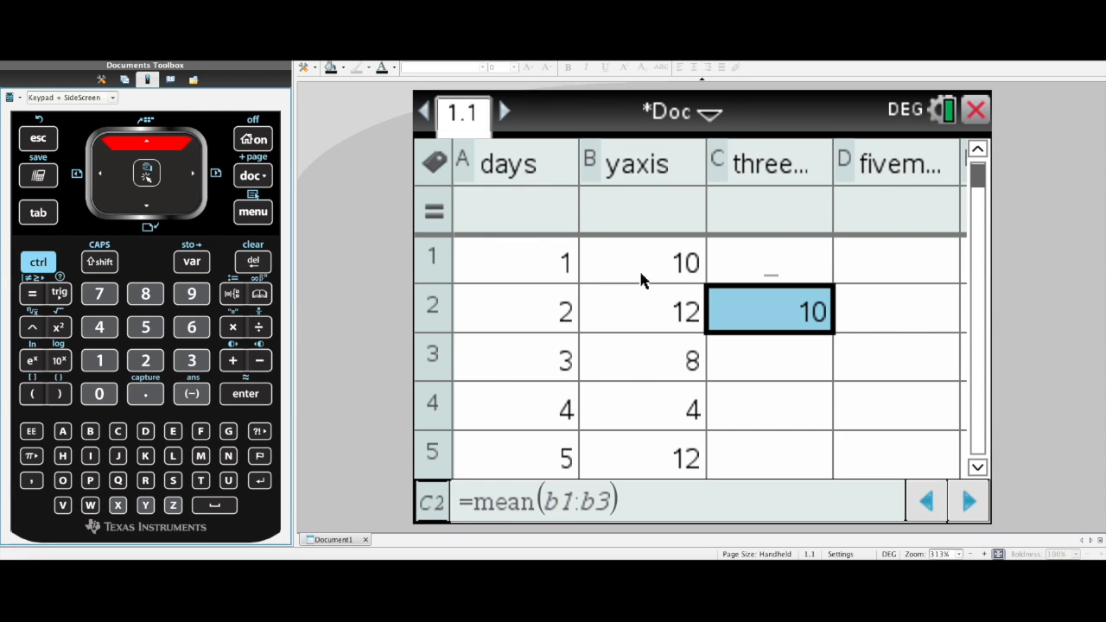
mouse_move(648, 370)
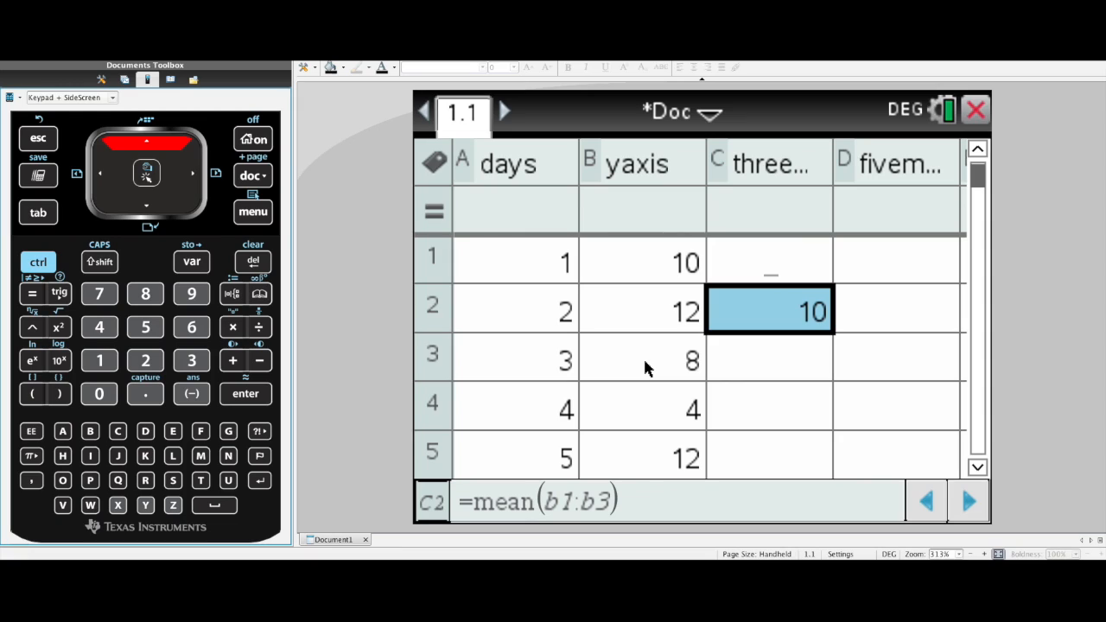
mouse_move(827, 346)
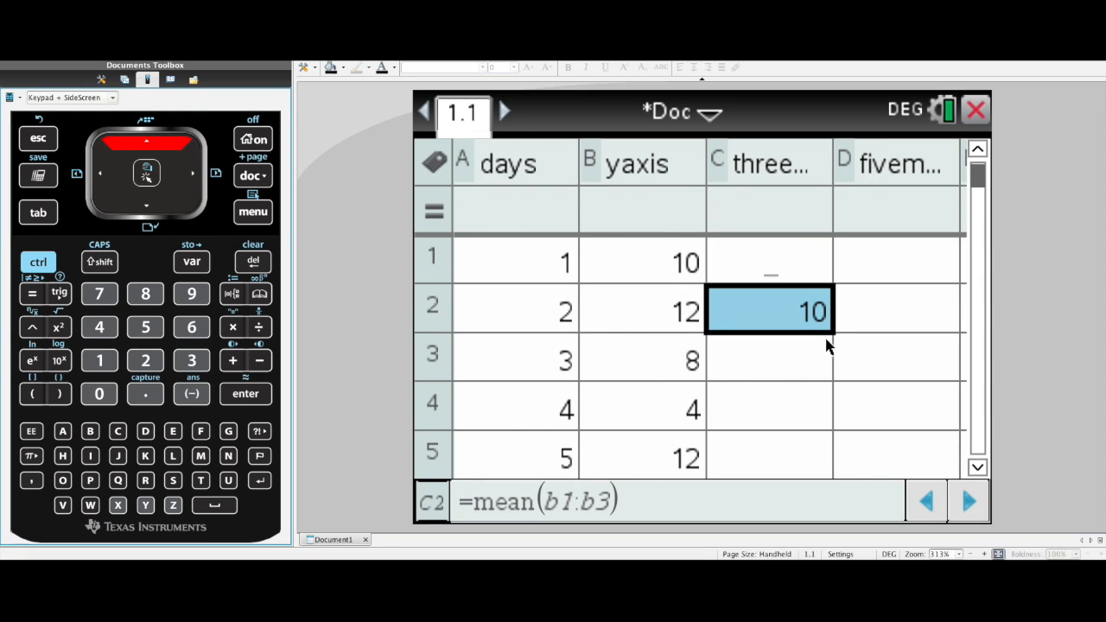
mouse_move(829, 332)
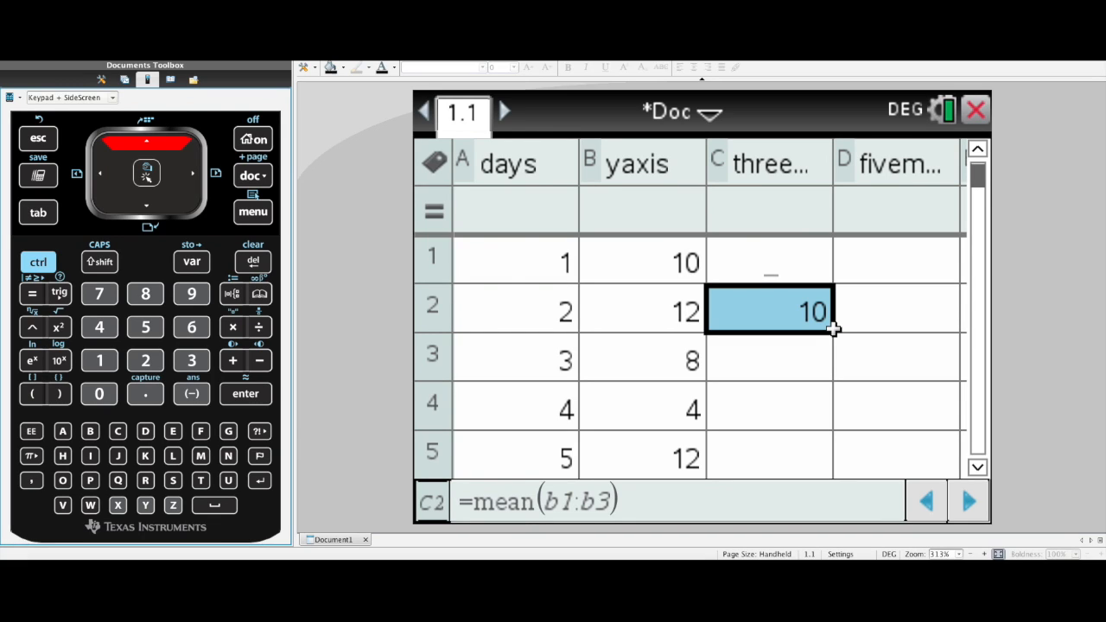
mouse_move(418, 242)
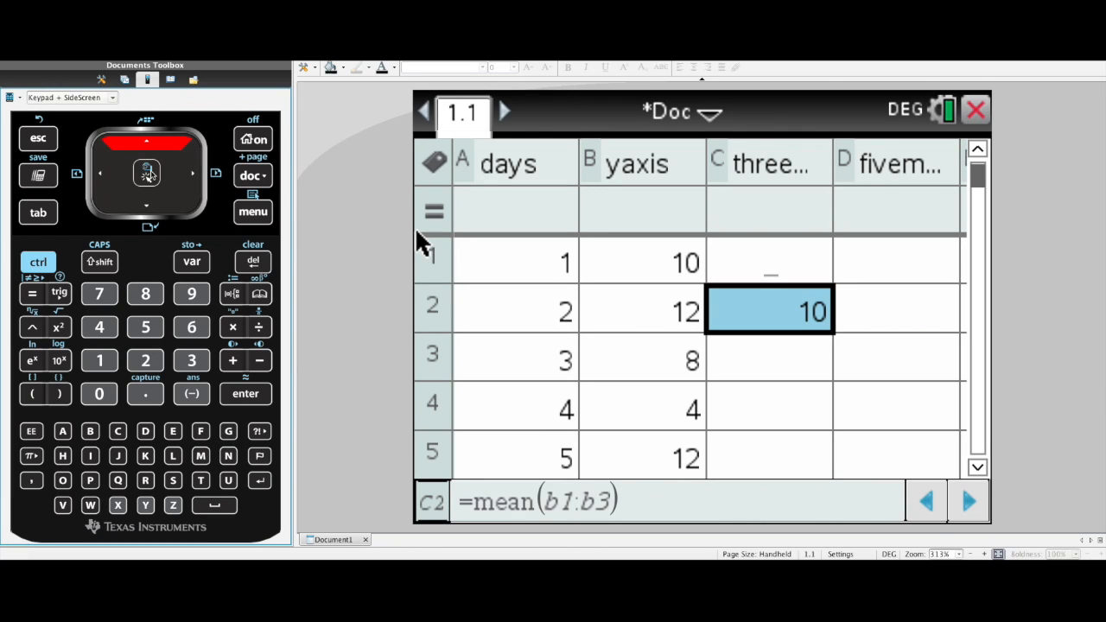
mouse_move(847, 335)
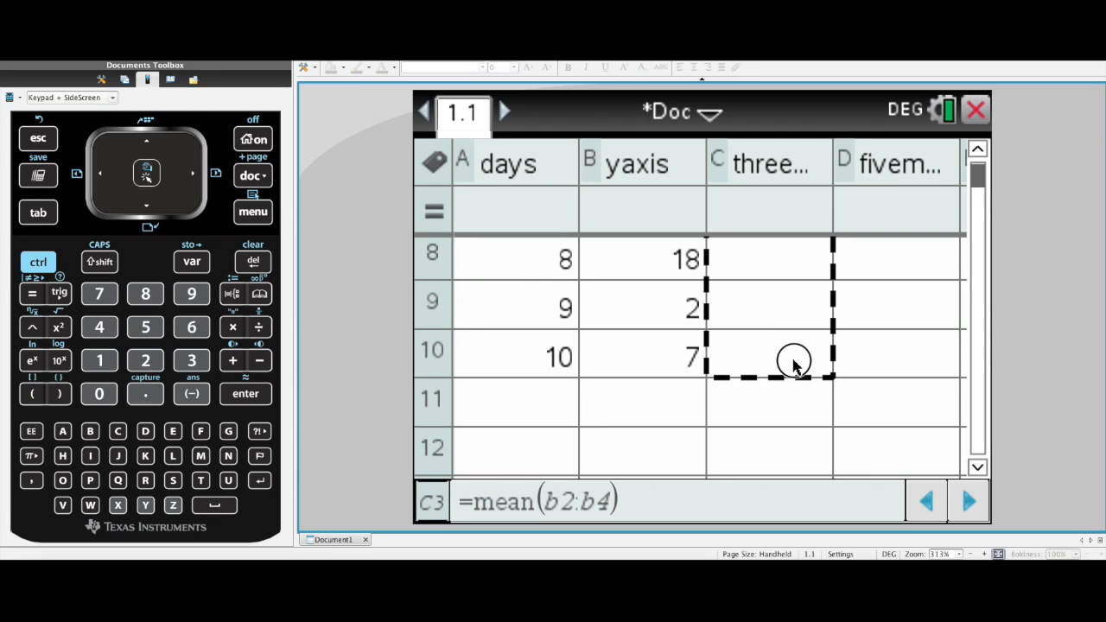
mouse_move(793, 347)
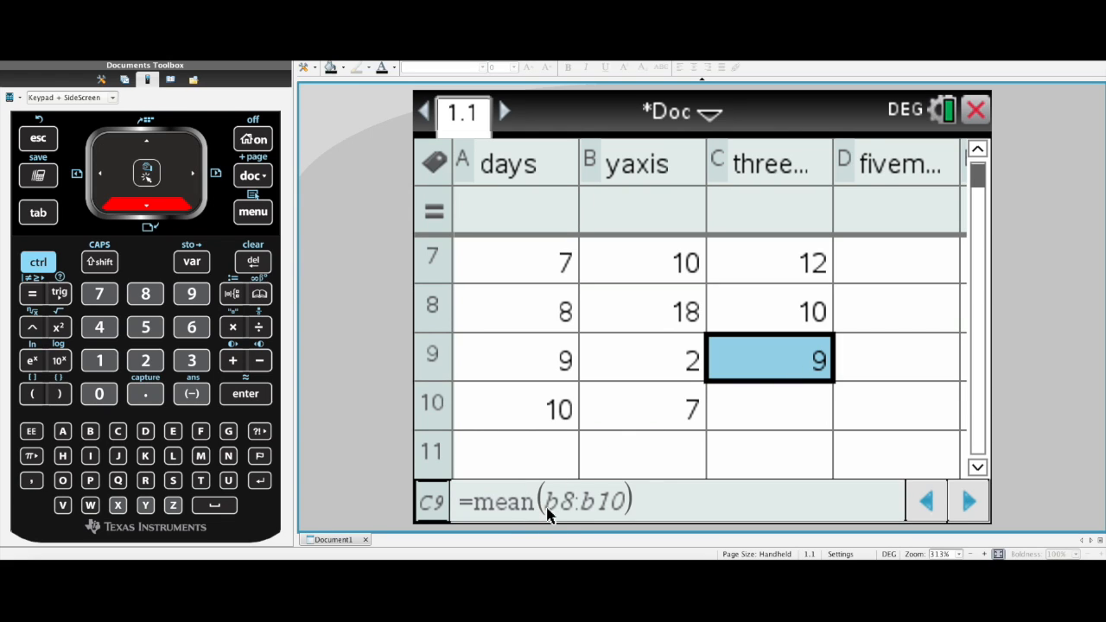
mouse_move(795, 362)
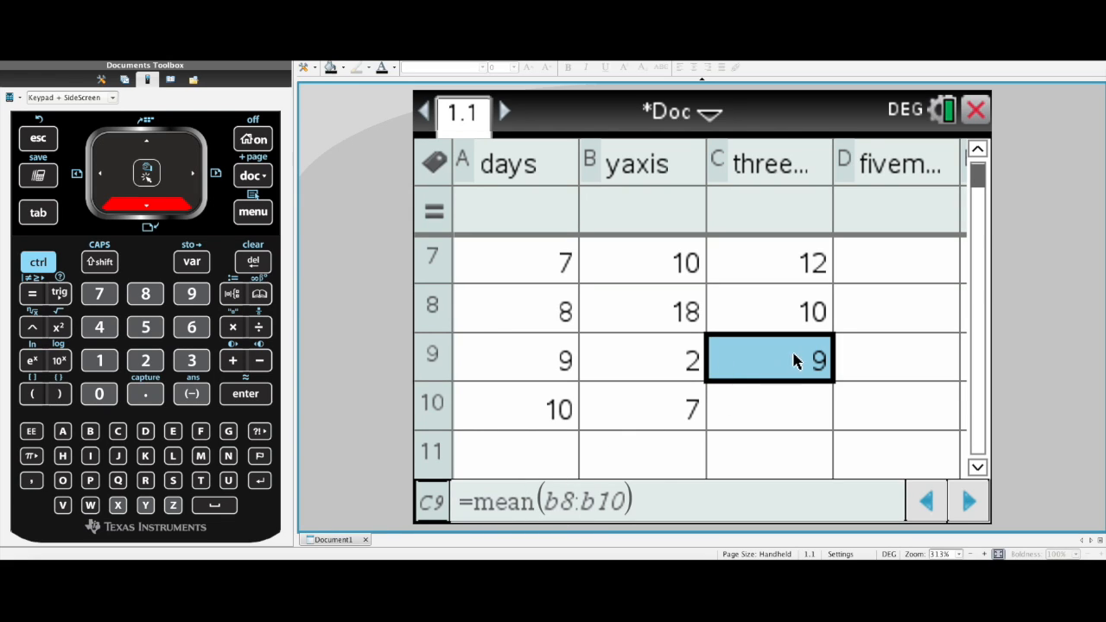
mouse_move(562, 512)
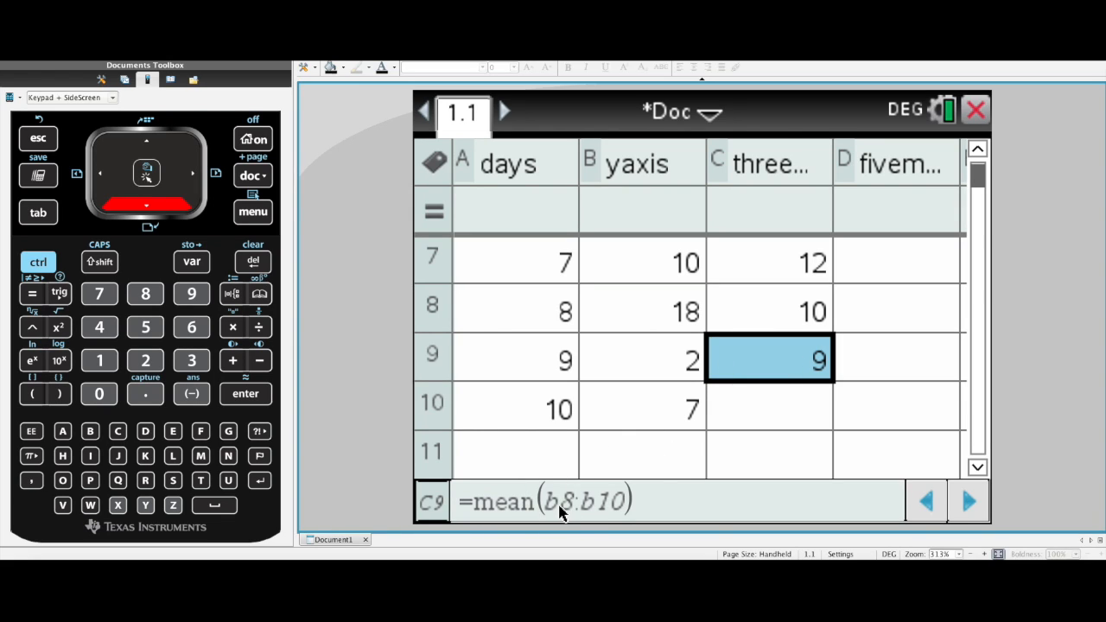
Step: Check the filled threemean values through day 9 and add a new page for plotting
click(643, 311)
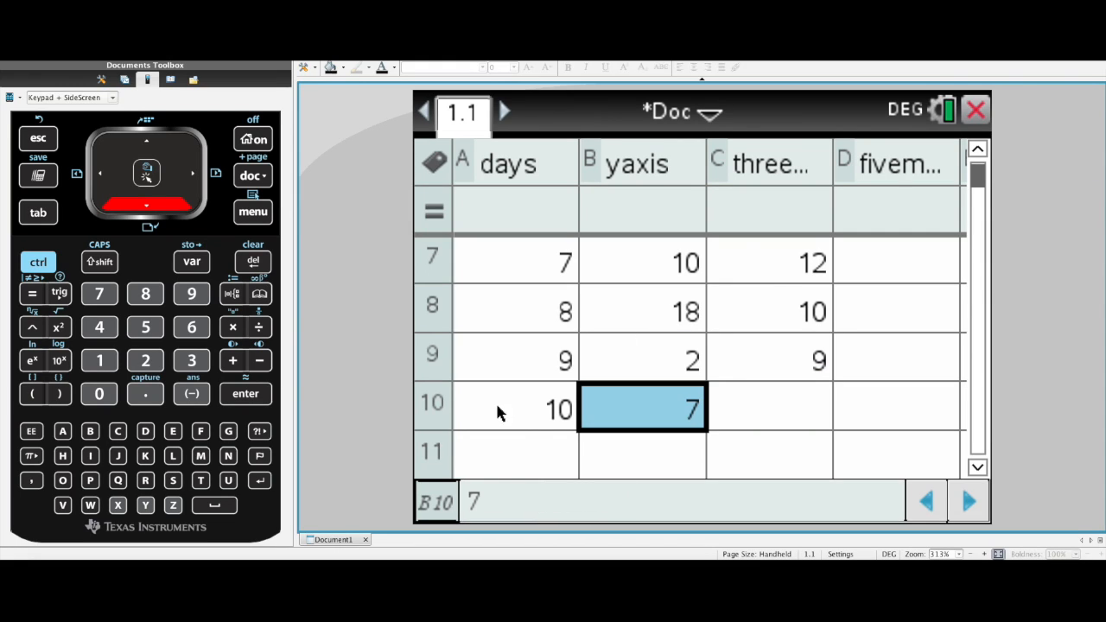
mouse_move(793, 342)
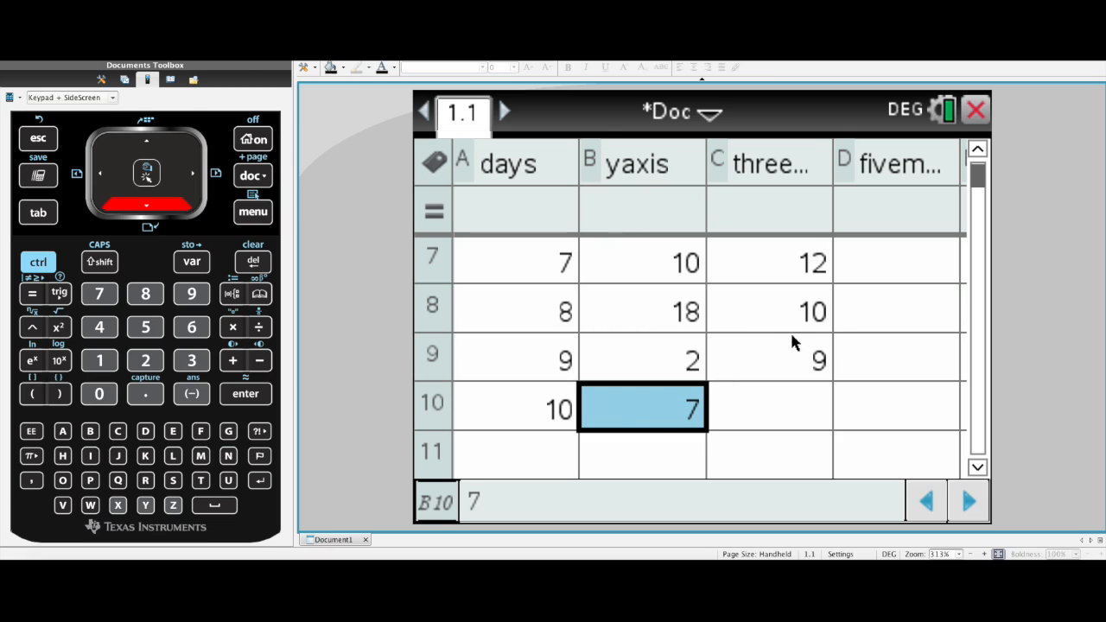
click(769, 262)
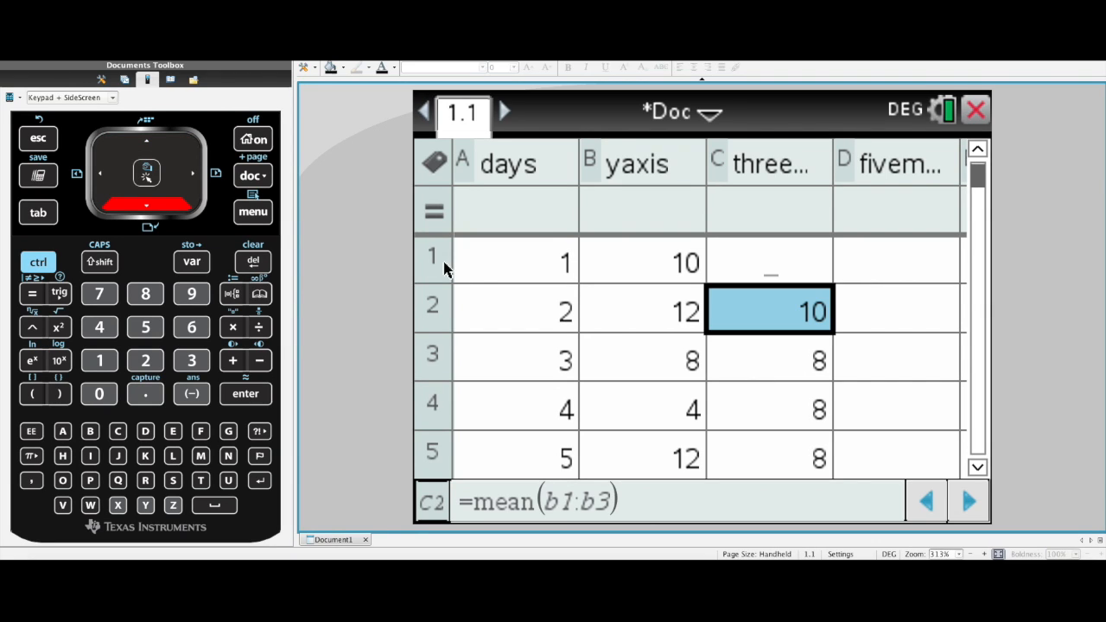
mouse_move(432, 268)
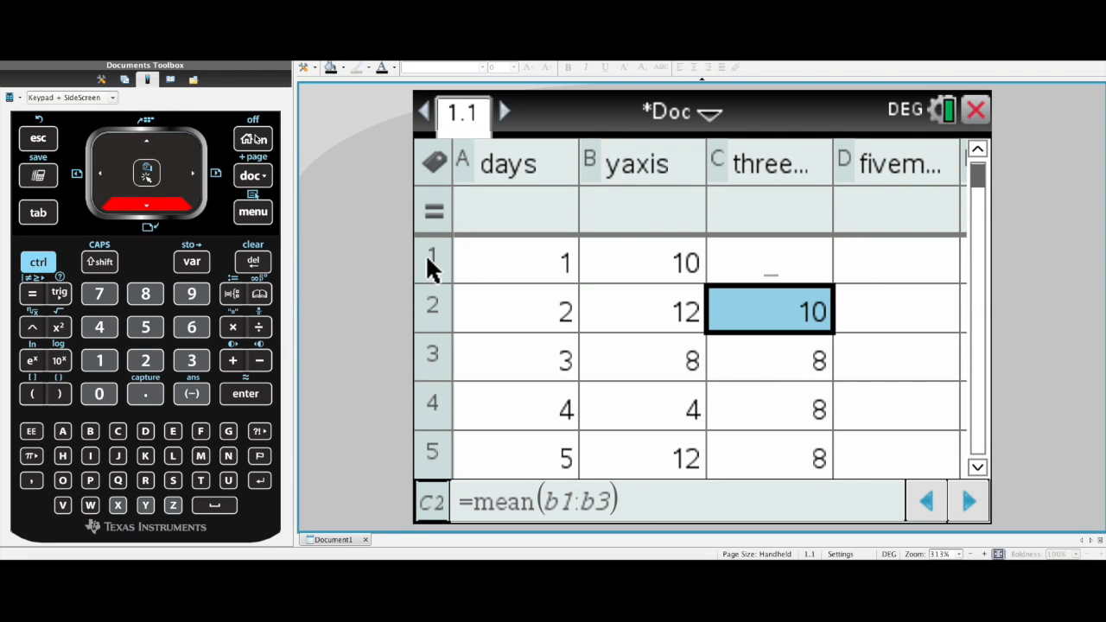
click(252, 138)
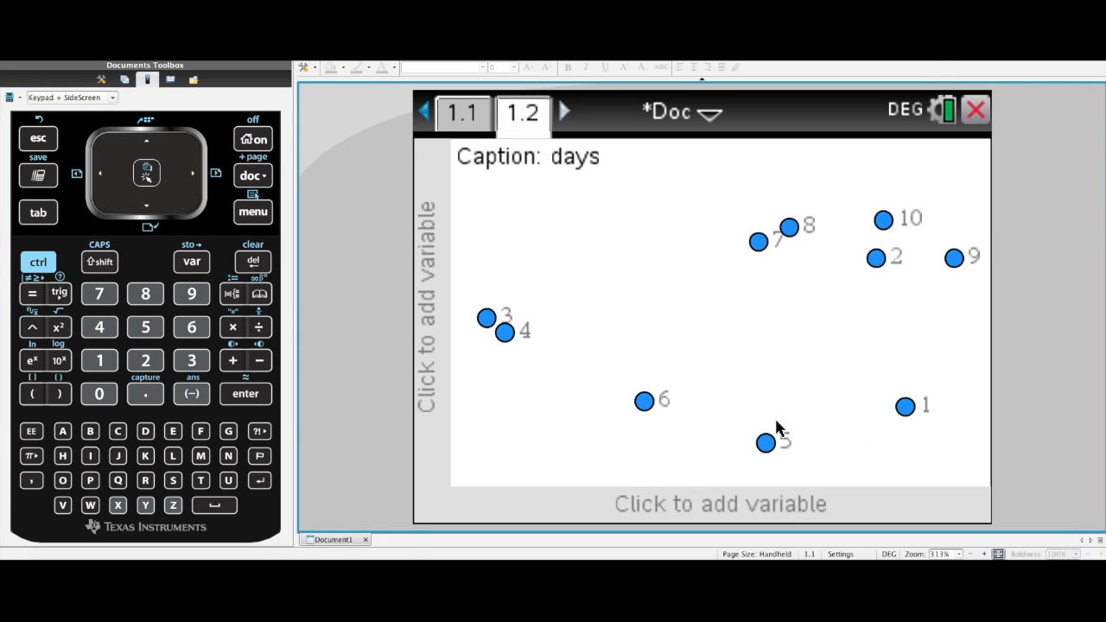
Step: Put days on the horizontal axis and yaxis on the vertical axis of the new Data & Statistics page
click(719, 505)
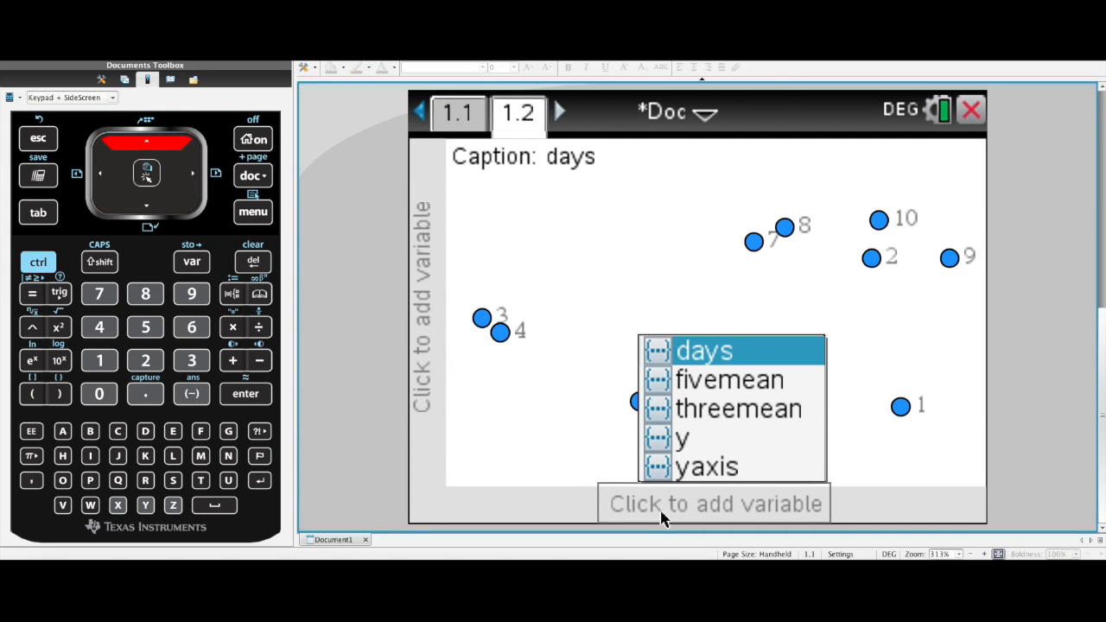
click(705, 349)
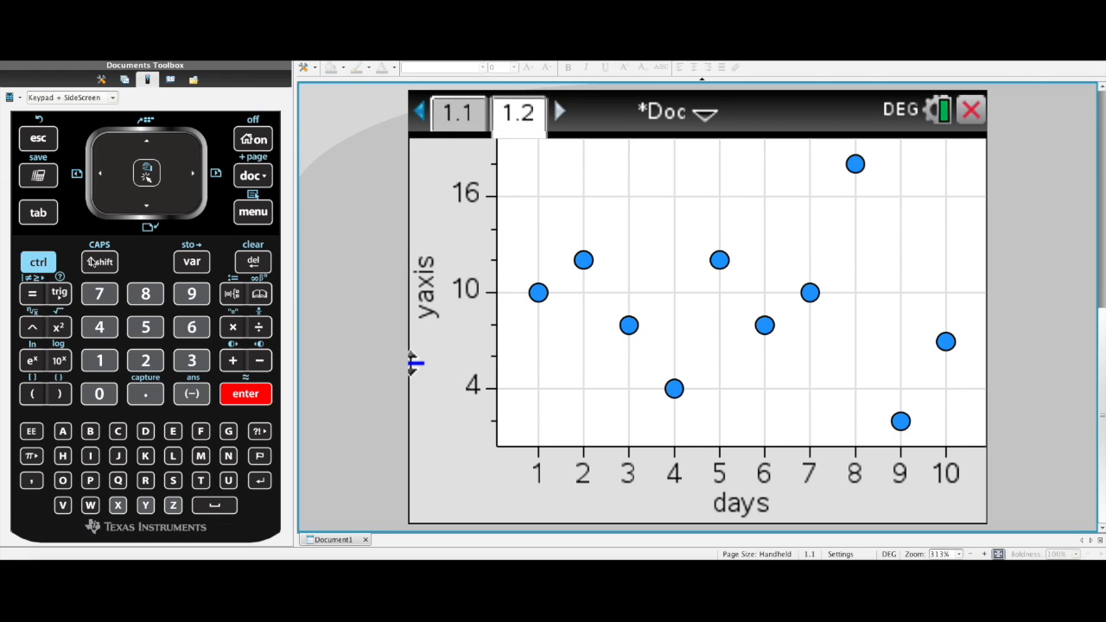
click(98, 261)
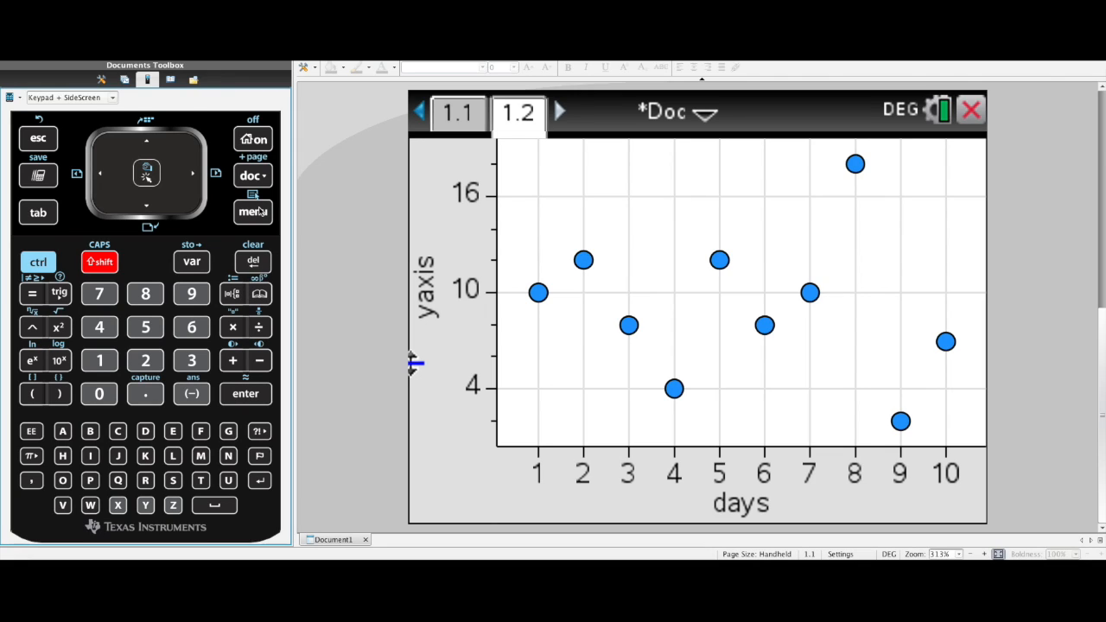
Step: Connect the yaxis-versus-days data points with lines via the plot's context menu
click(38, 263)
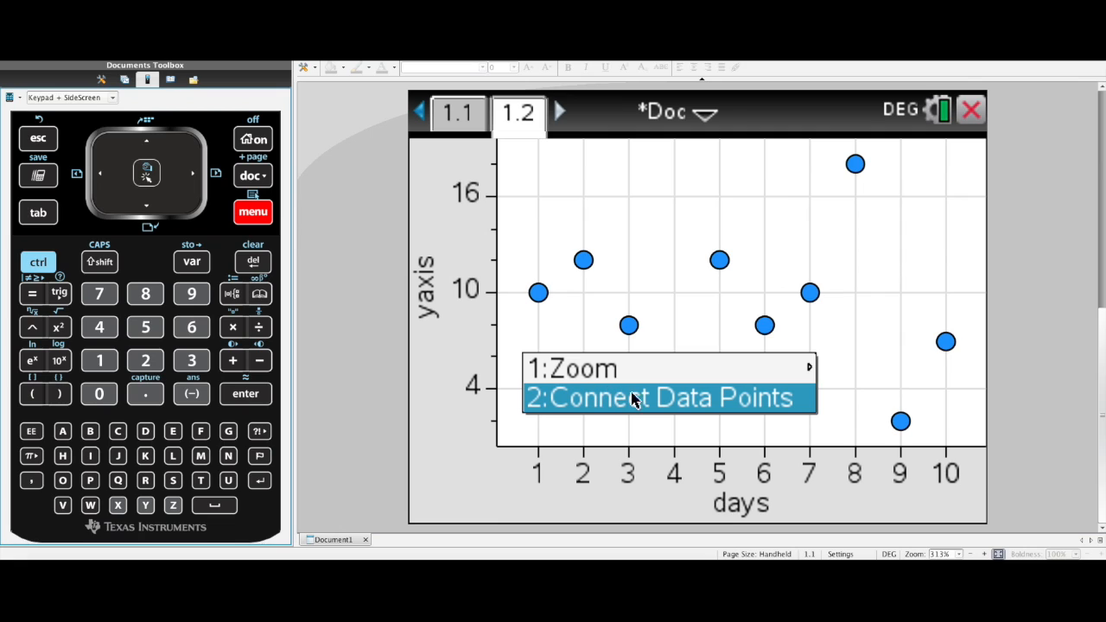
click(670, 396)
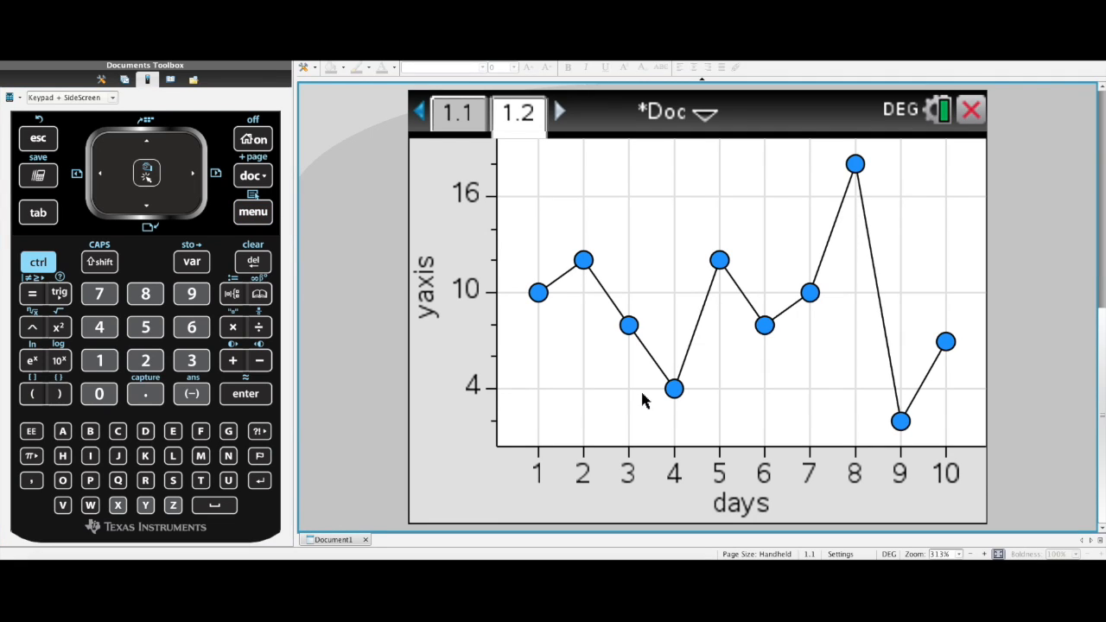
mouse_move(619, 374)
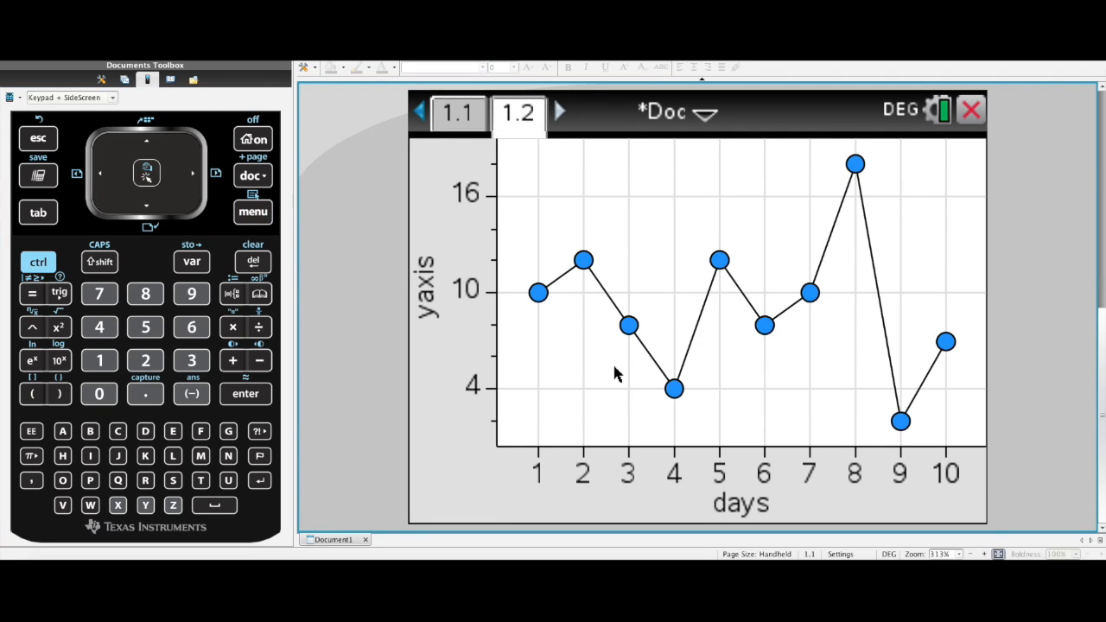
mouse_move(529, 325)
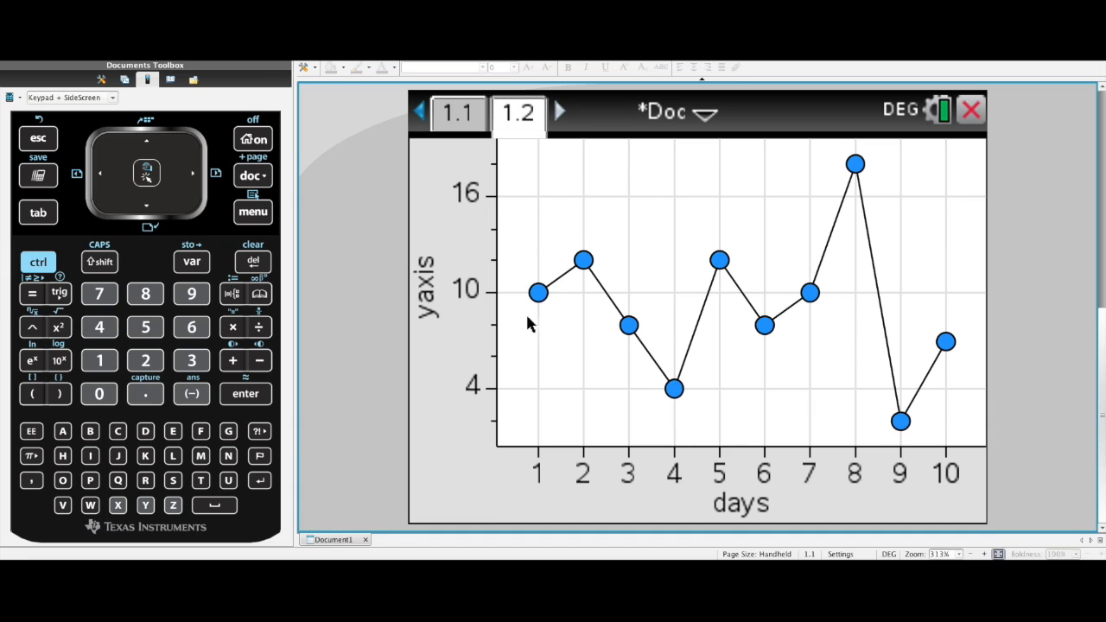
Step: Add threemean as a second Y variable on the days graph and return to page 1.1
click(253, 211)
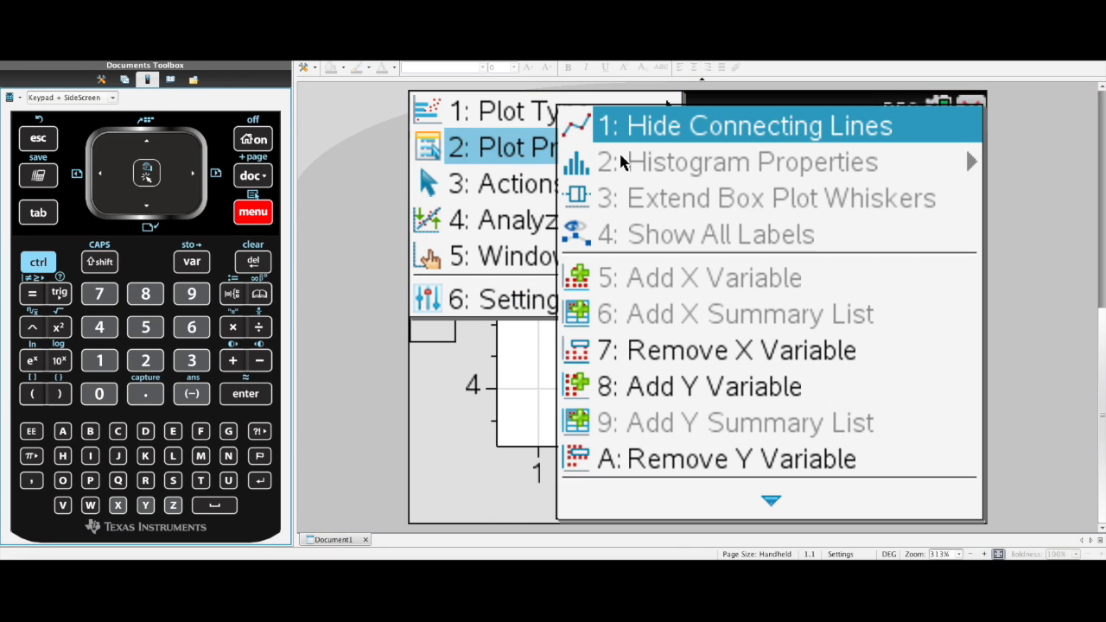
mouse_move(770, 387)
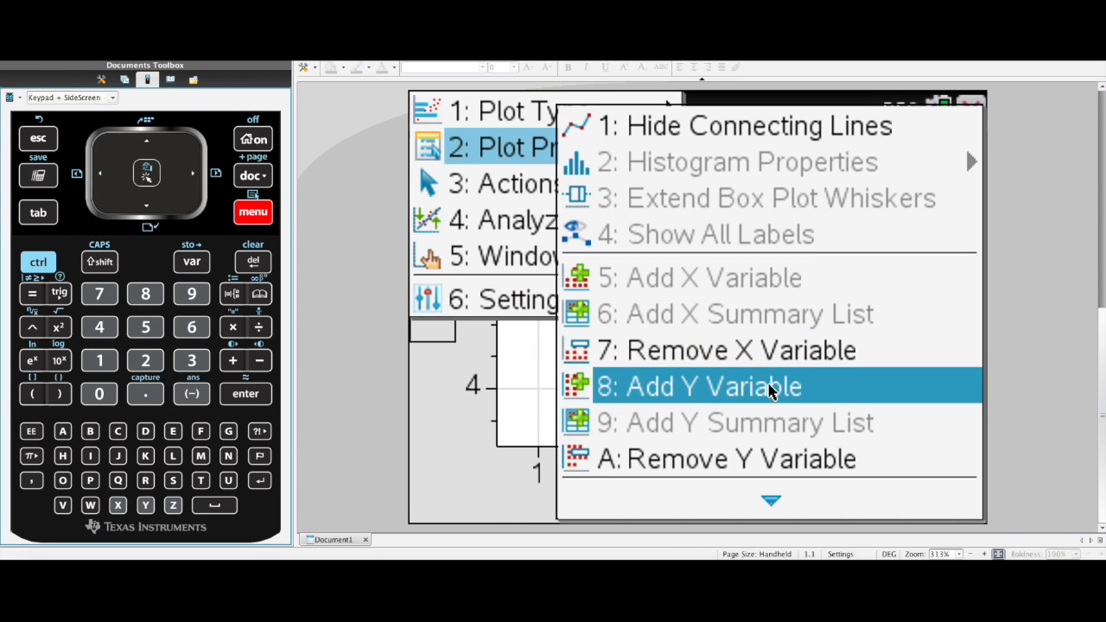
click(700, 388)
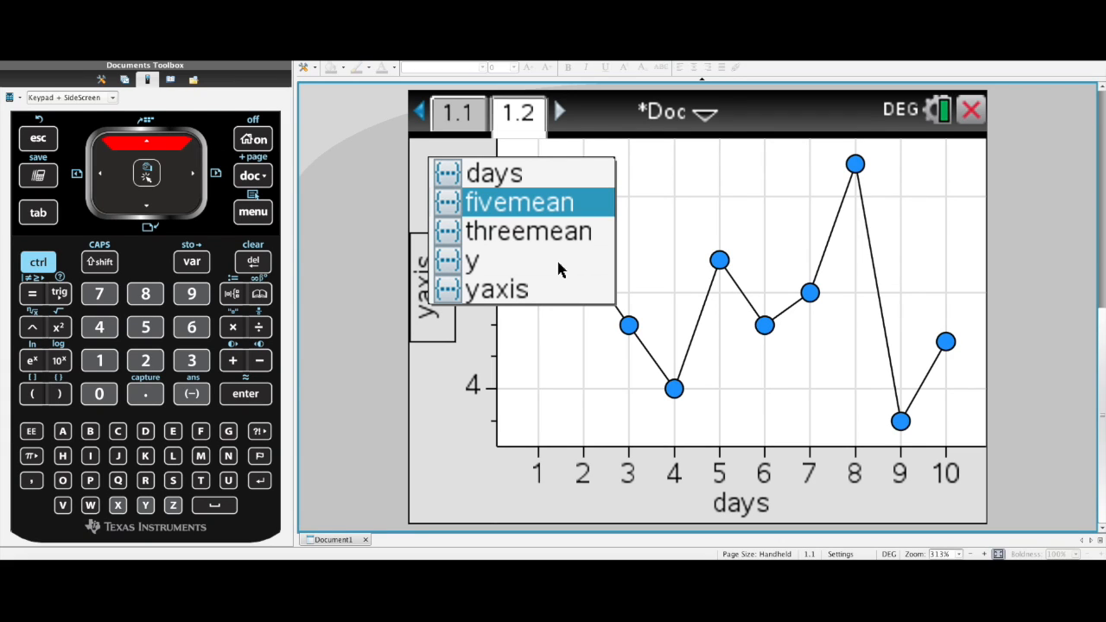
click(528, 232)
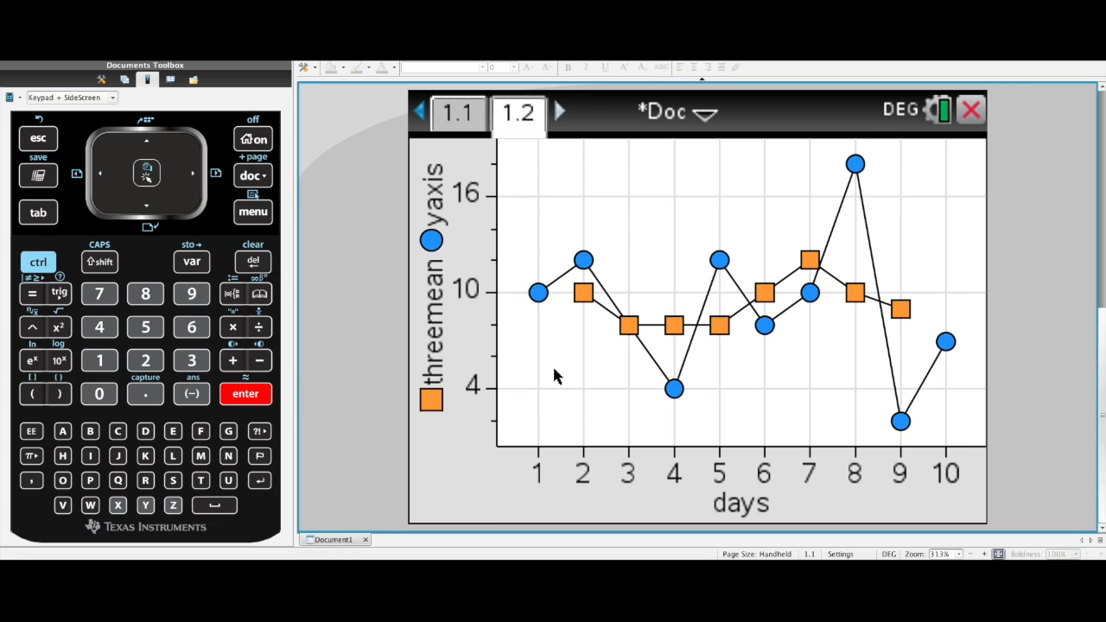
mouse_move(498, 171)
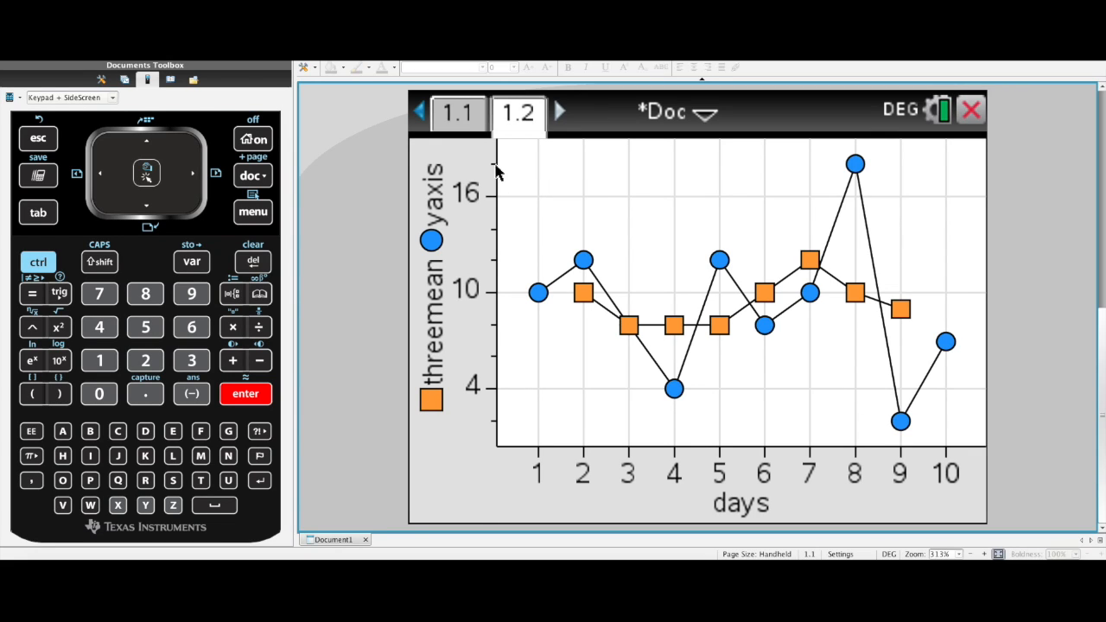
click(456, 113)
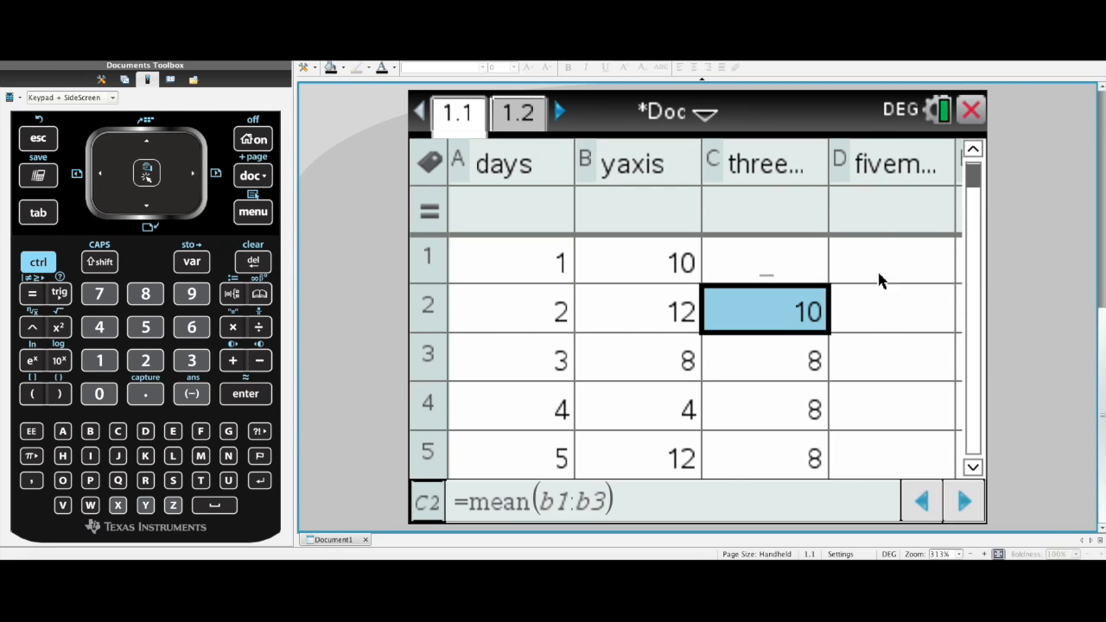
mouse_move(881, 188)
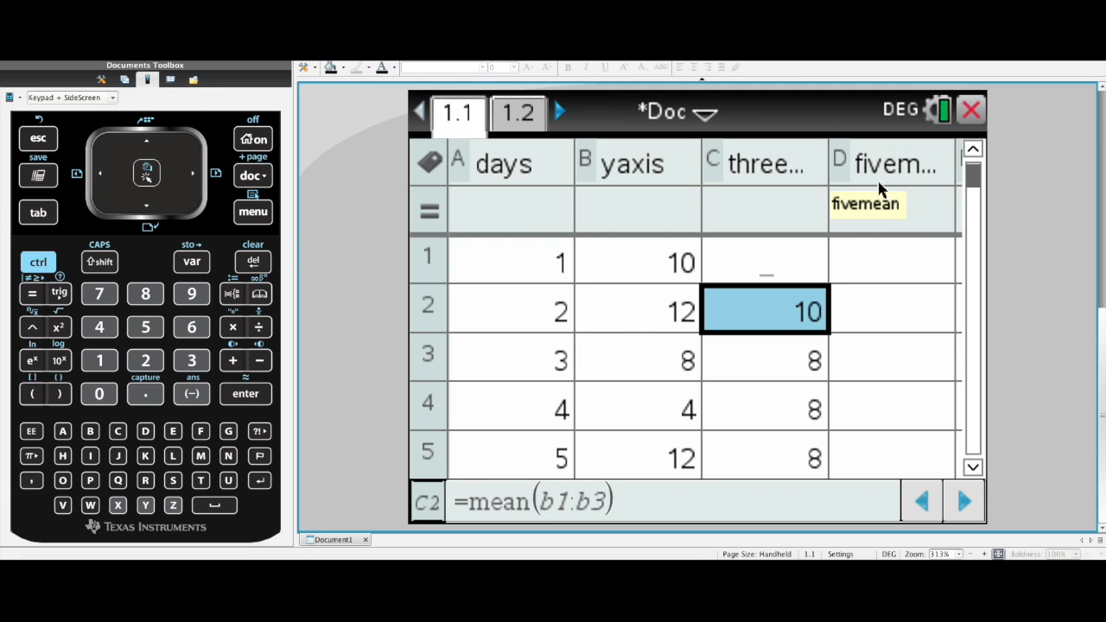
Step: Enter =mean(b1:b5) in D3 giving 46/5, fill it down the fivemean column, and go to page 1.2
click(890, 259)
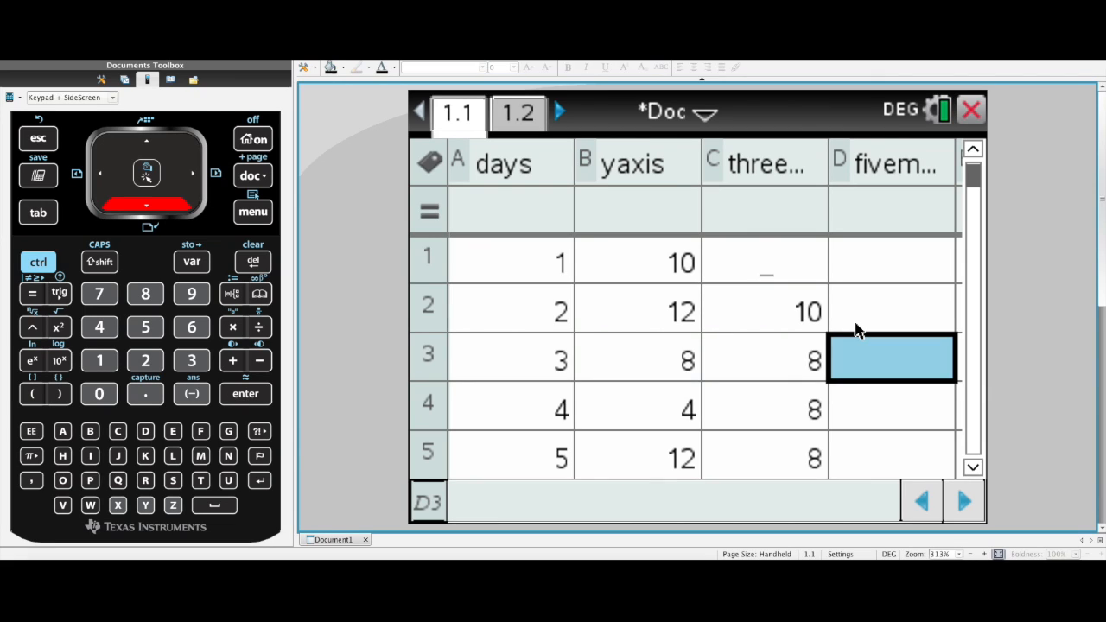
text(=mean()
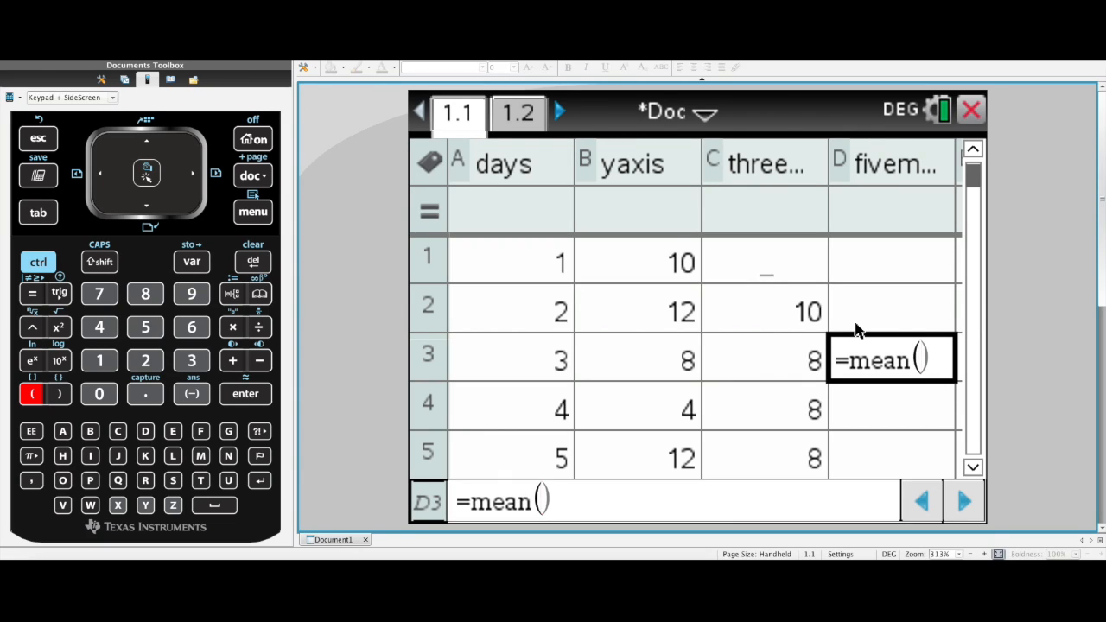
mouse_move(648, 263)
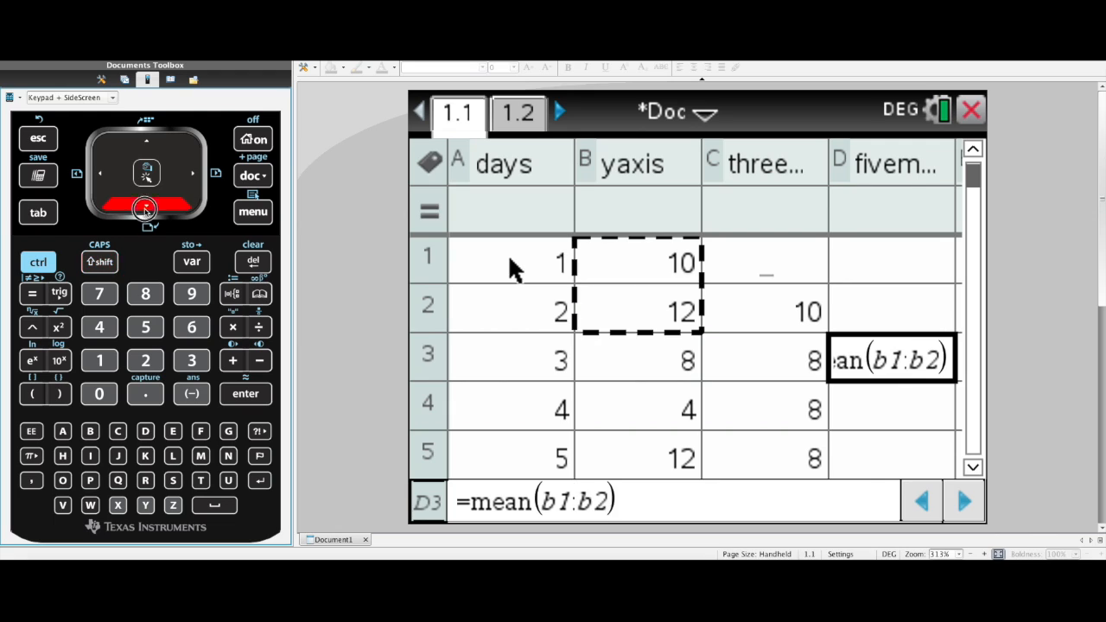
click(100, 261)
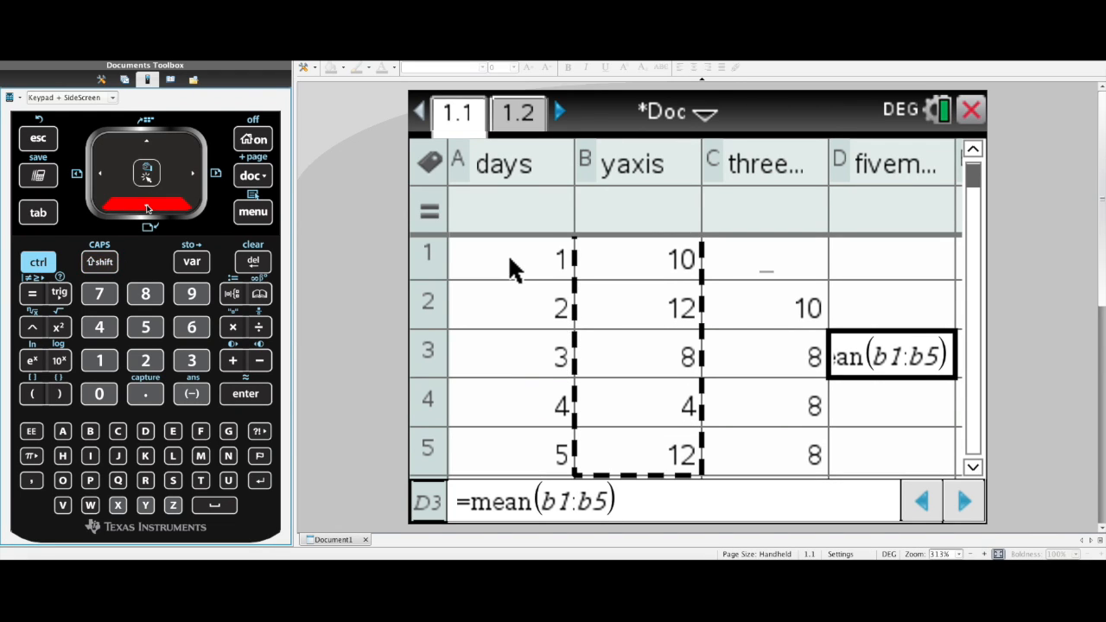
key(enter)
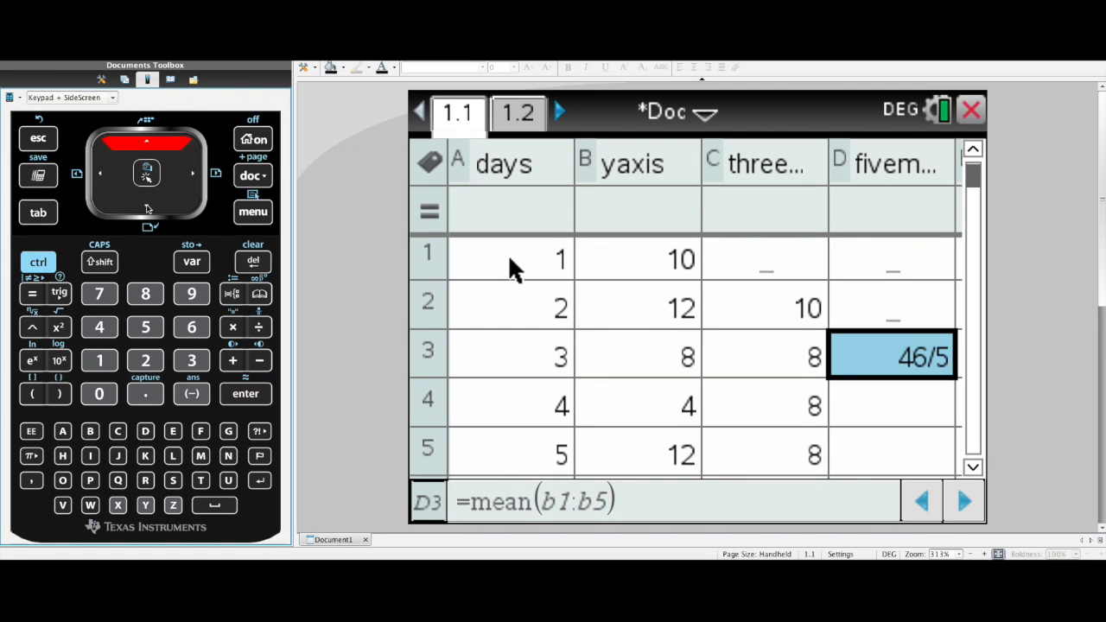
mouse_move(954, 378)
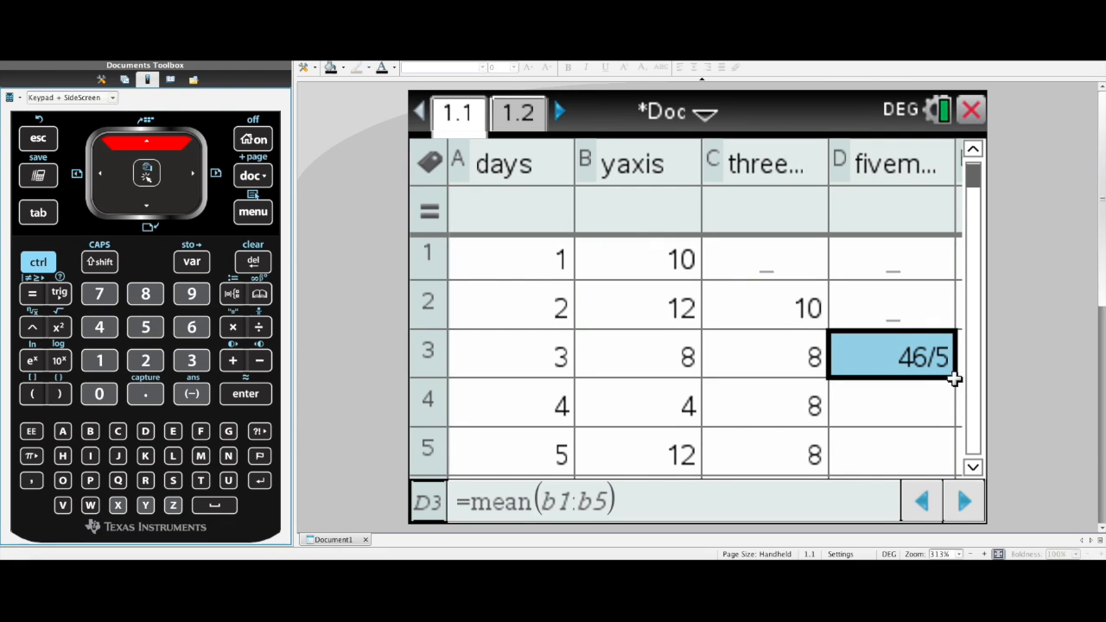
drag(954, 380, 947, 475)
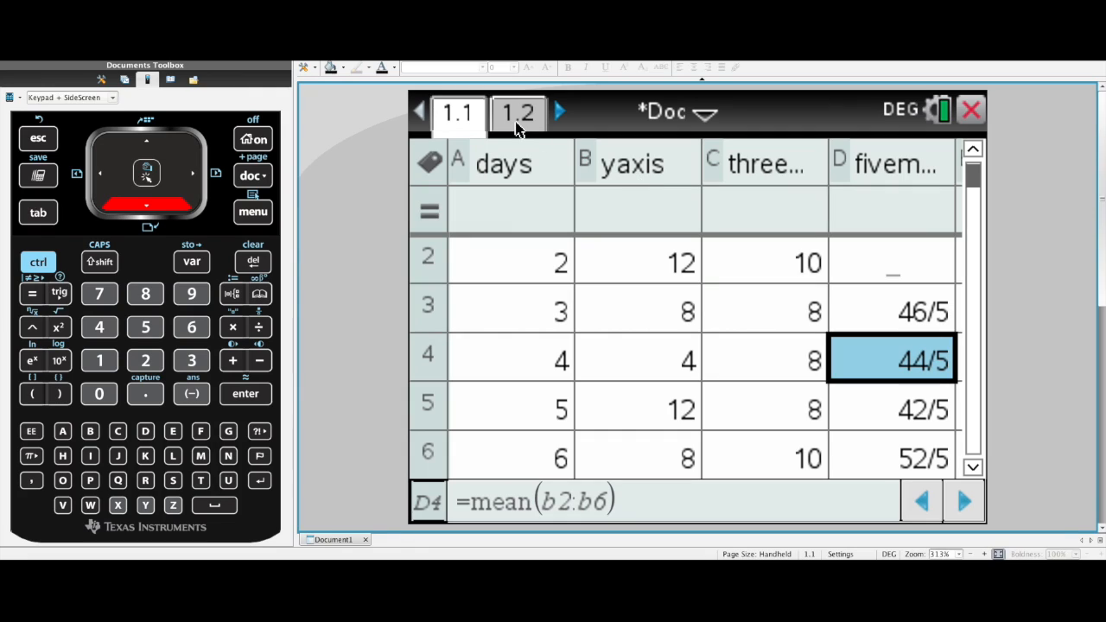
click(518, 112)
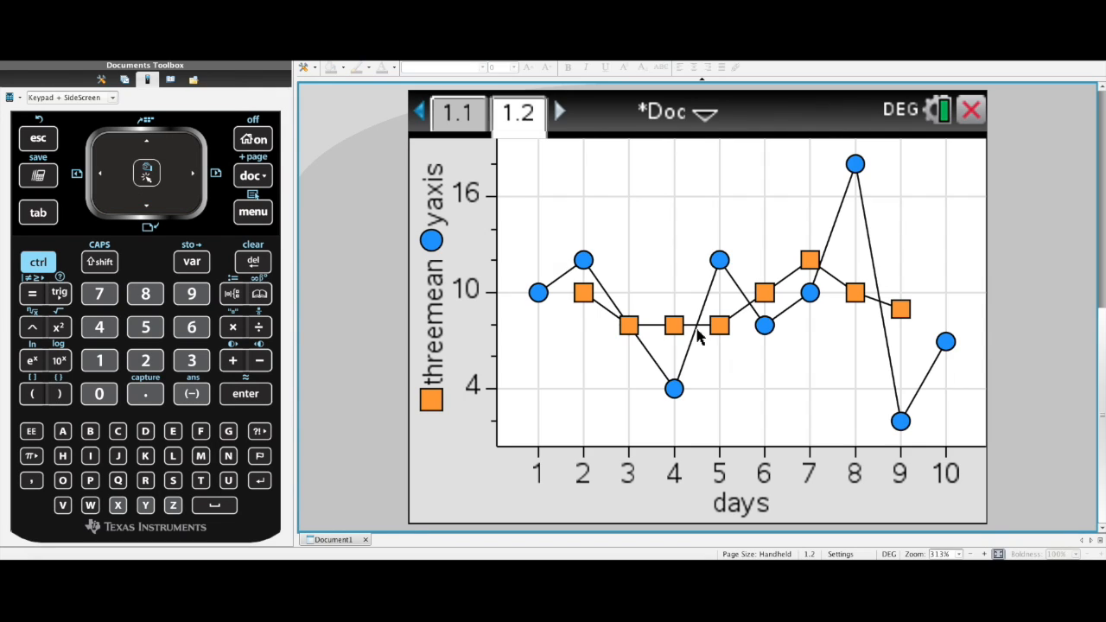
mouse_move(595, 377)
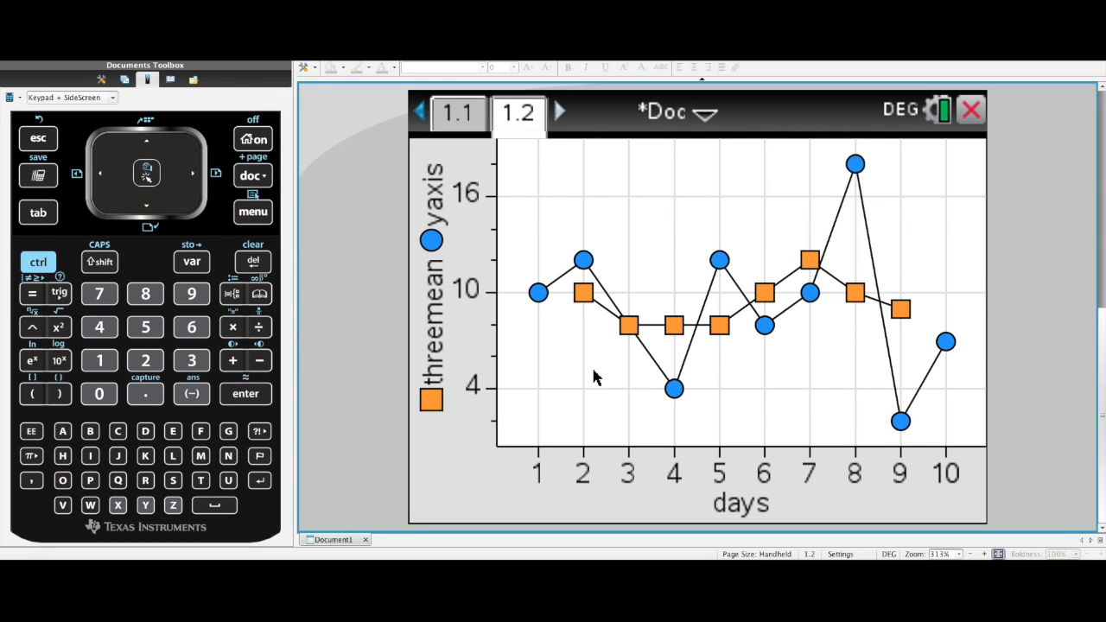
Step: Add fivemean as a third Y variable on the days graph and return to page 1.1
click(252, 213)
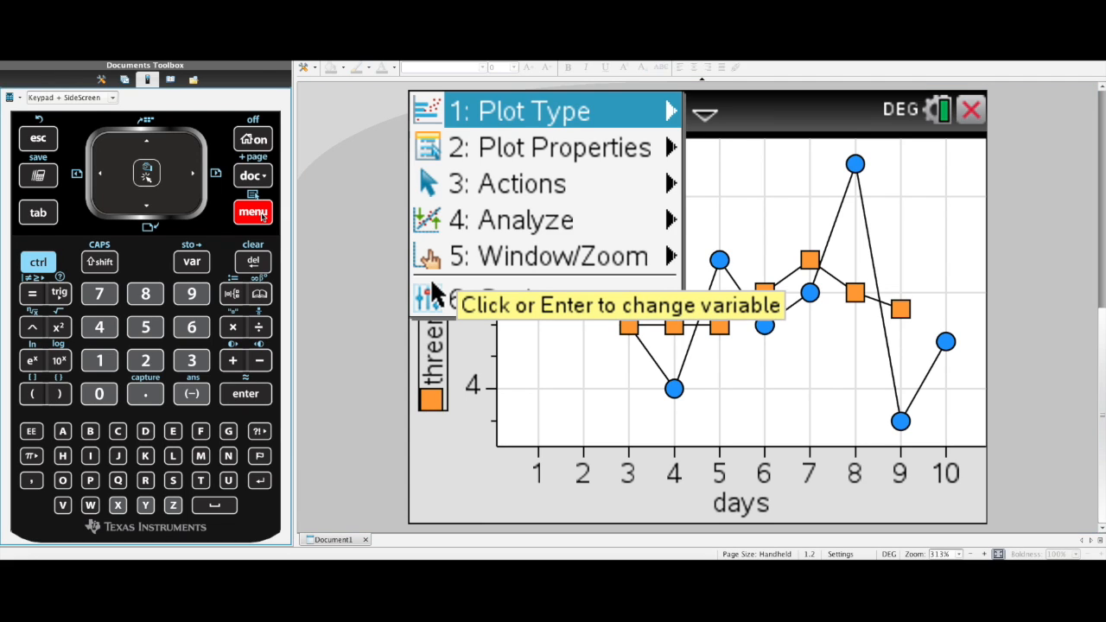
click(553, 147)
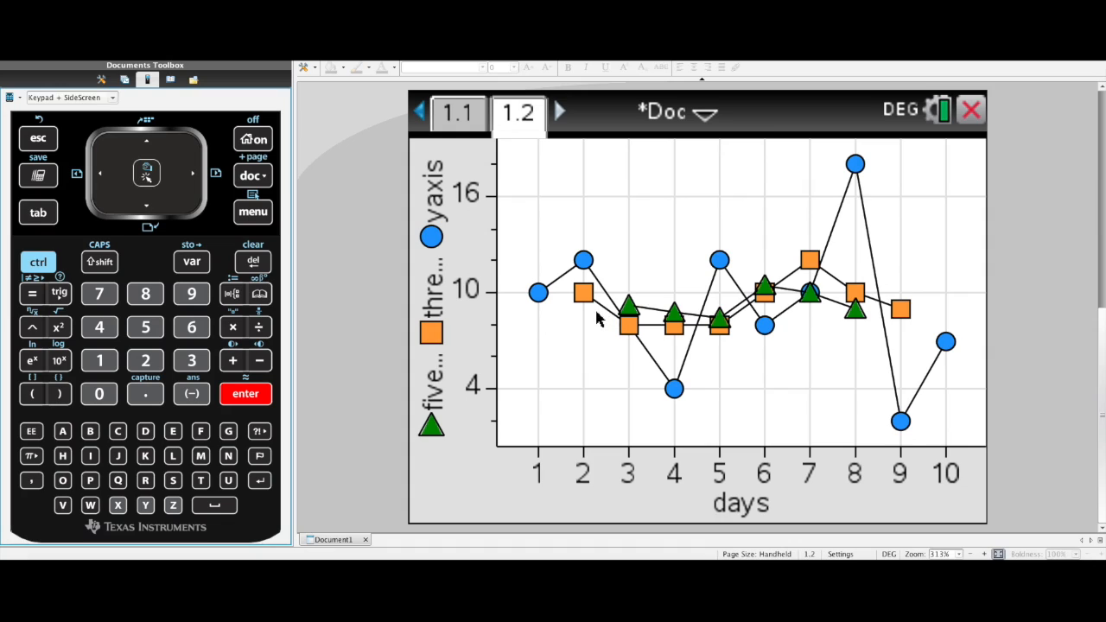
mouse_move(568, 371)
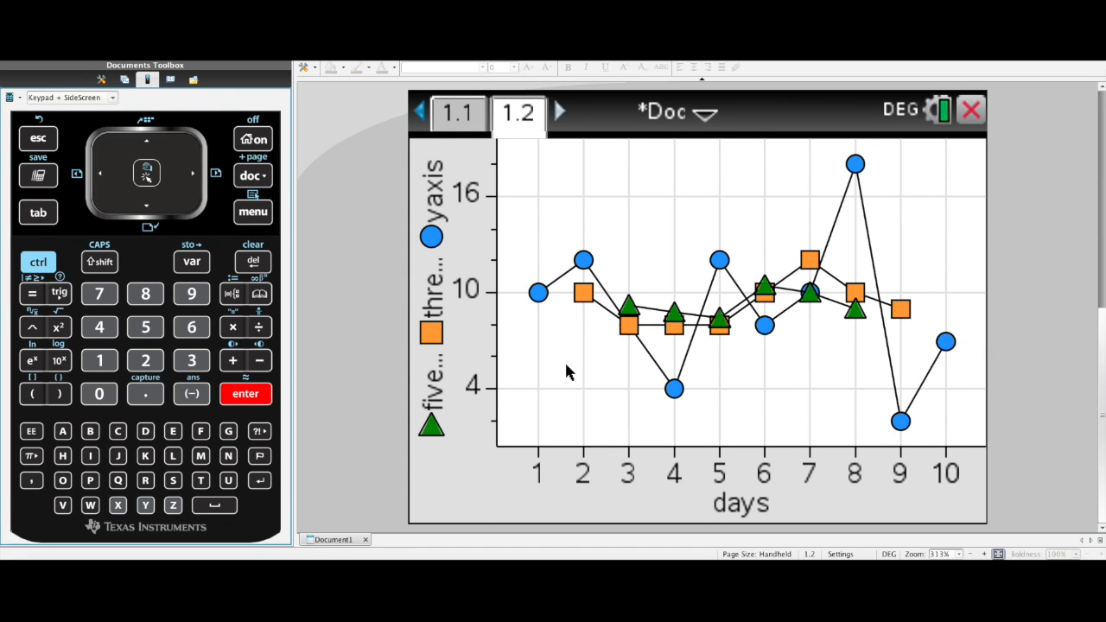
mouse_move(552, 314)
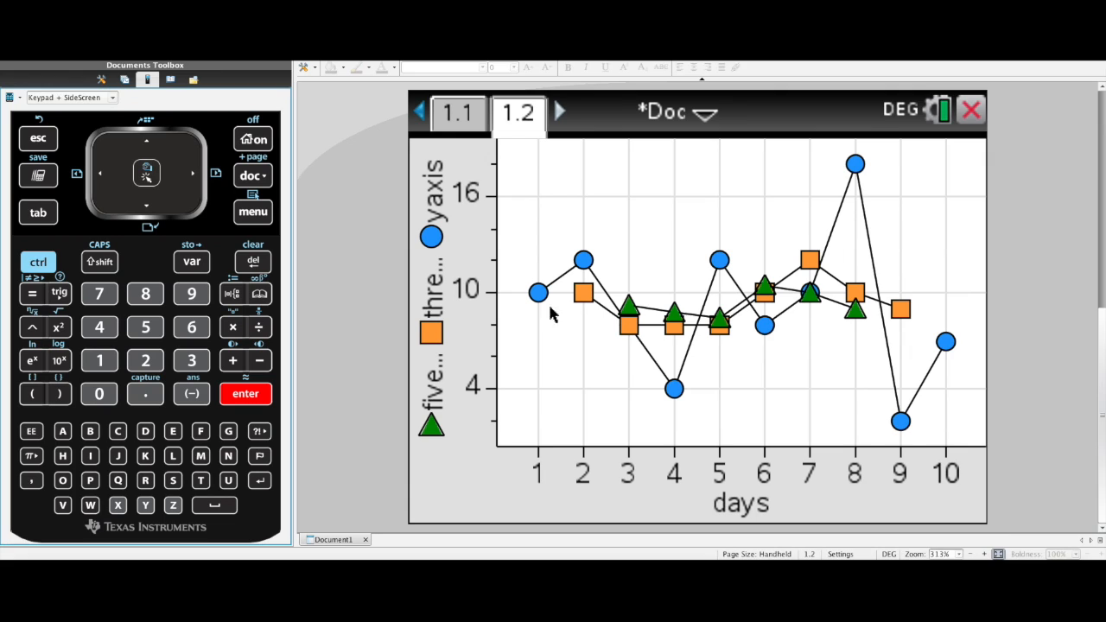
click(458, 115)
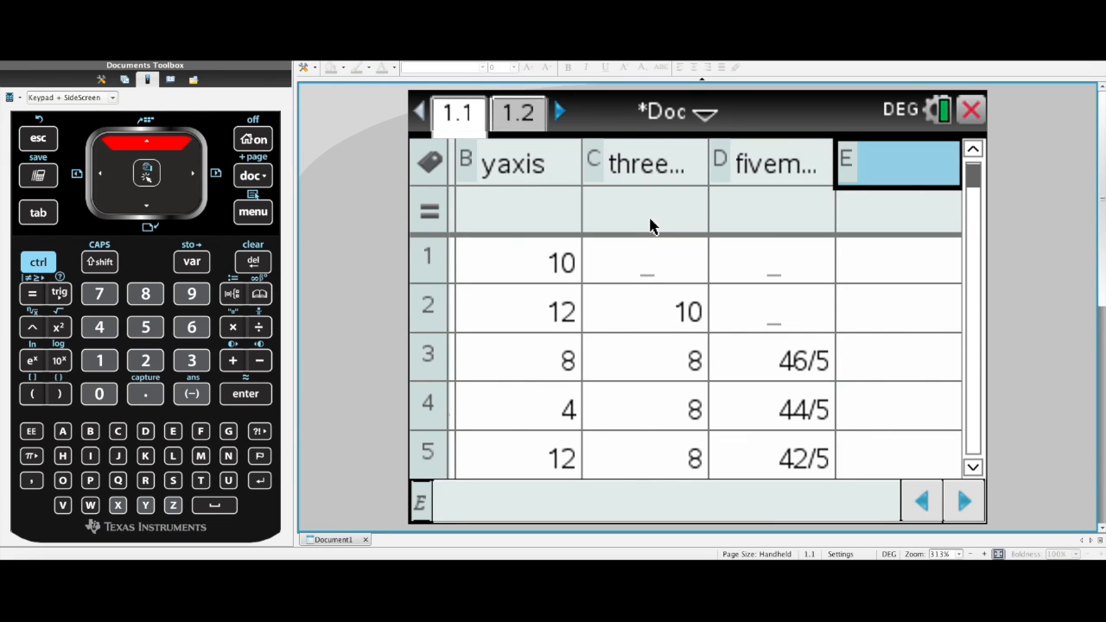
Step: Name column E threemedian and select cell E2 for a formula
text(three)
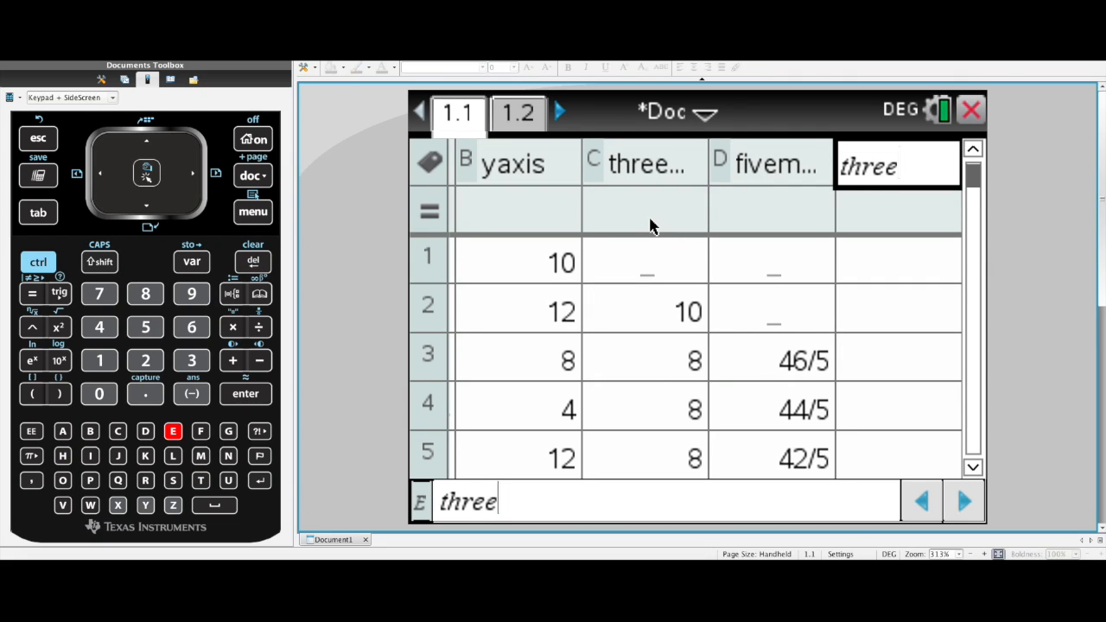
text(median)
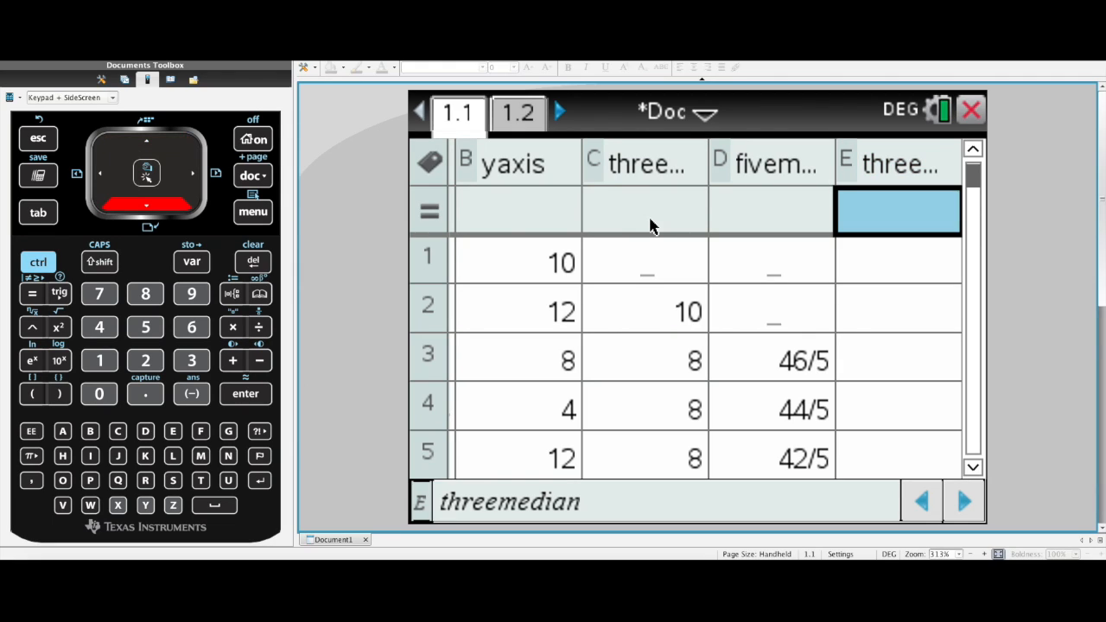
click(898, 261)
text(=)
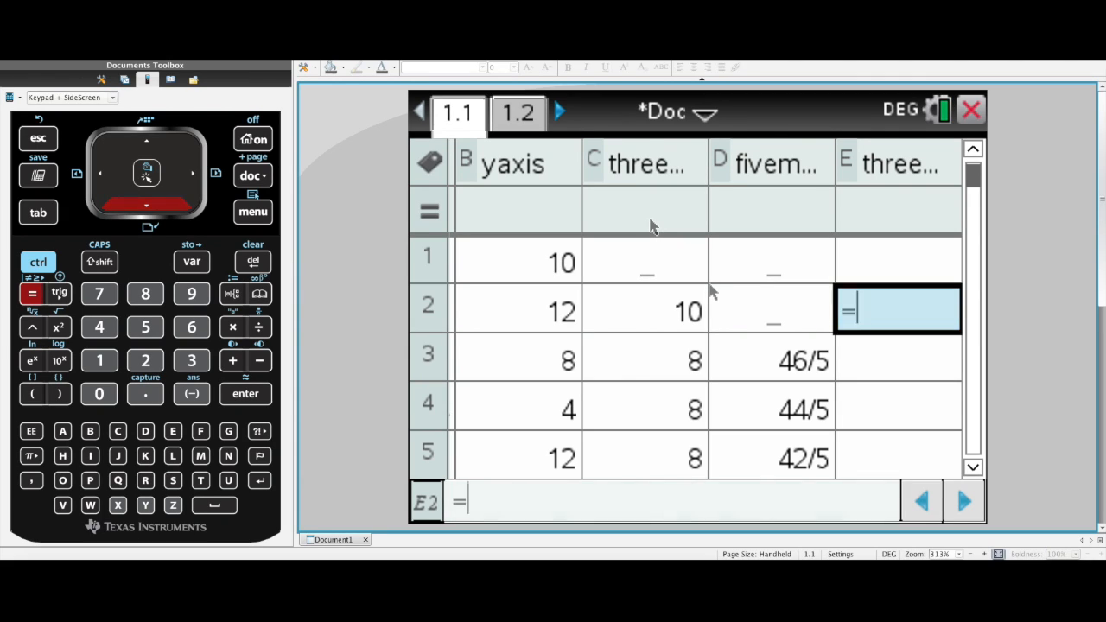
Step: Enter =median(b1:b3) in E2 giving 10 and fill it down column E through row 9
text(m)
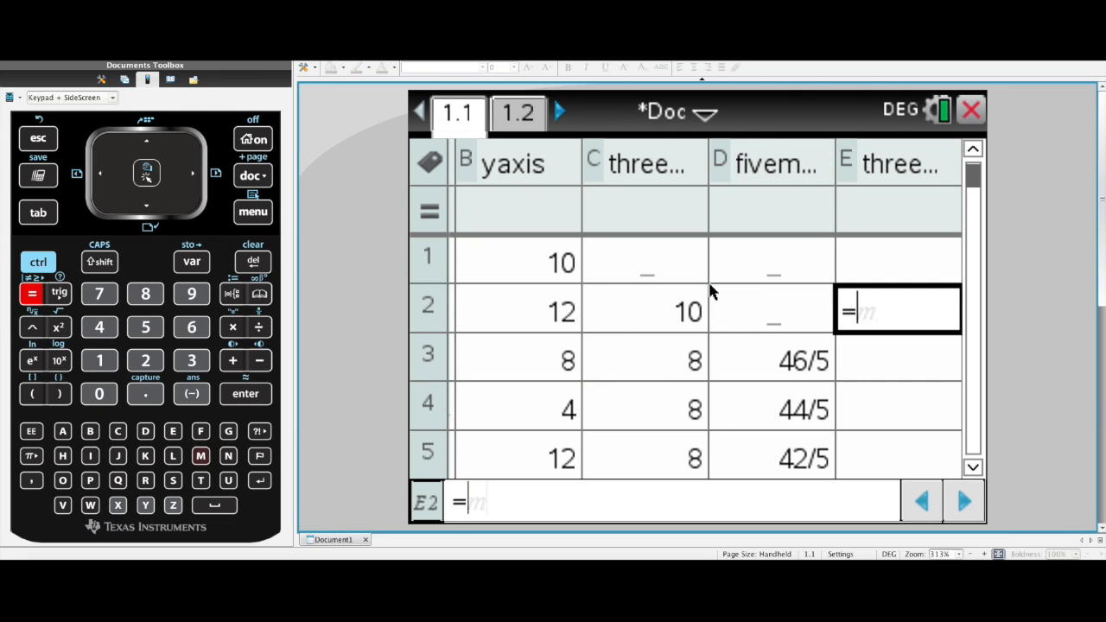
text(median)
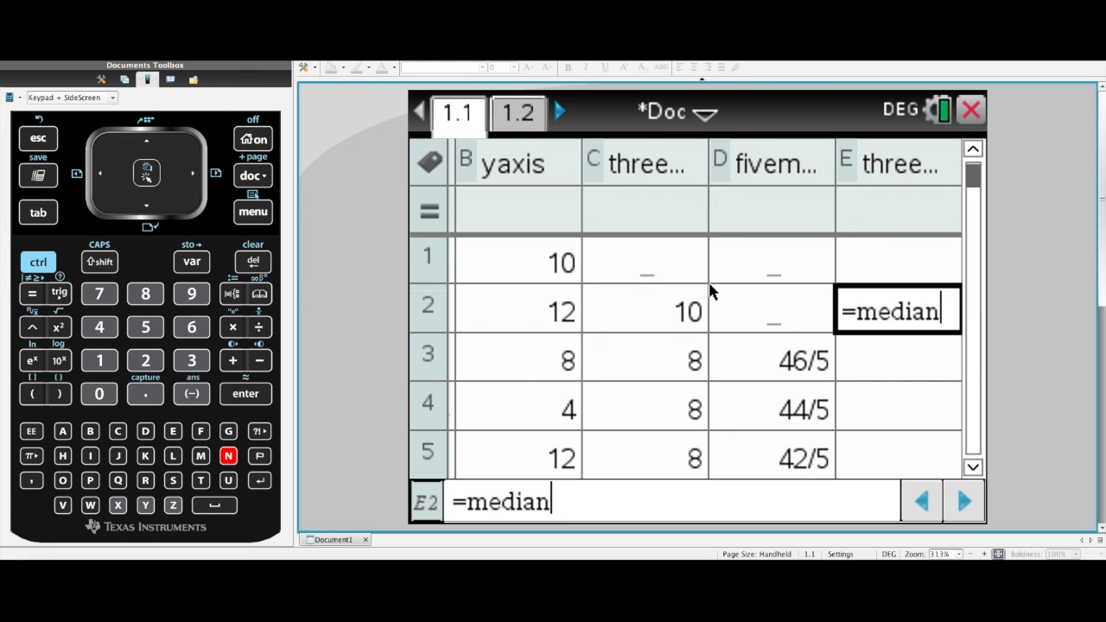
click(31, 394)
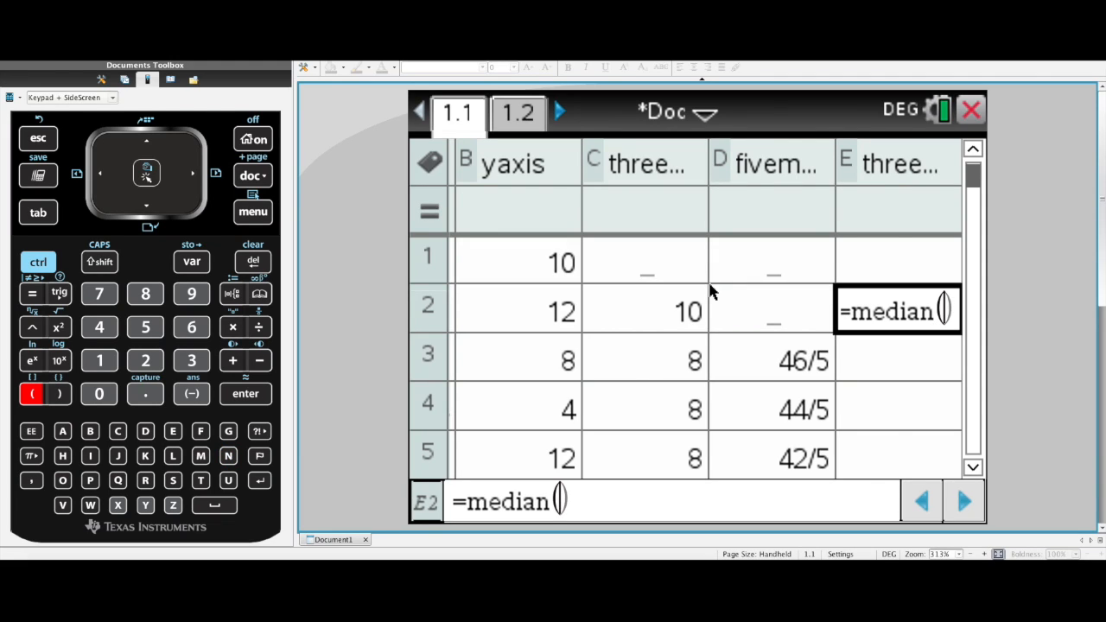
mouse_move(544, 283)
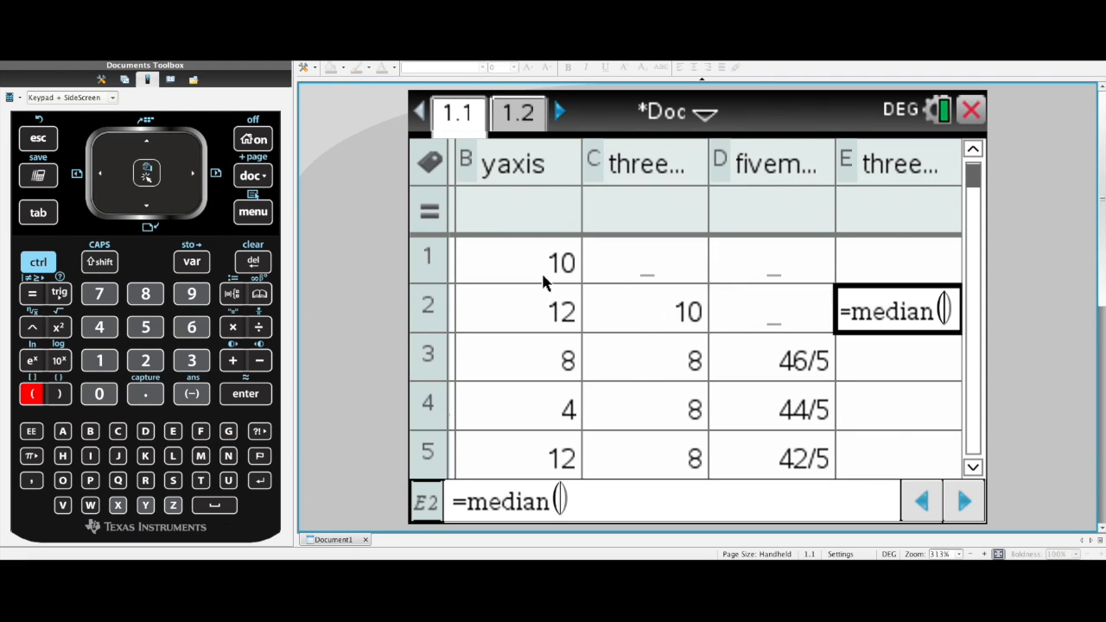
mouse_move(518, 252)
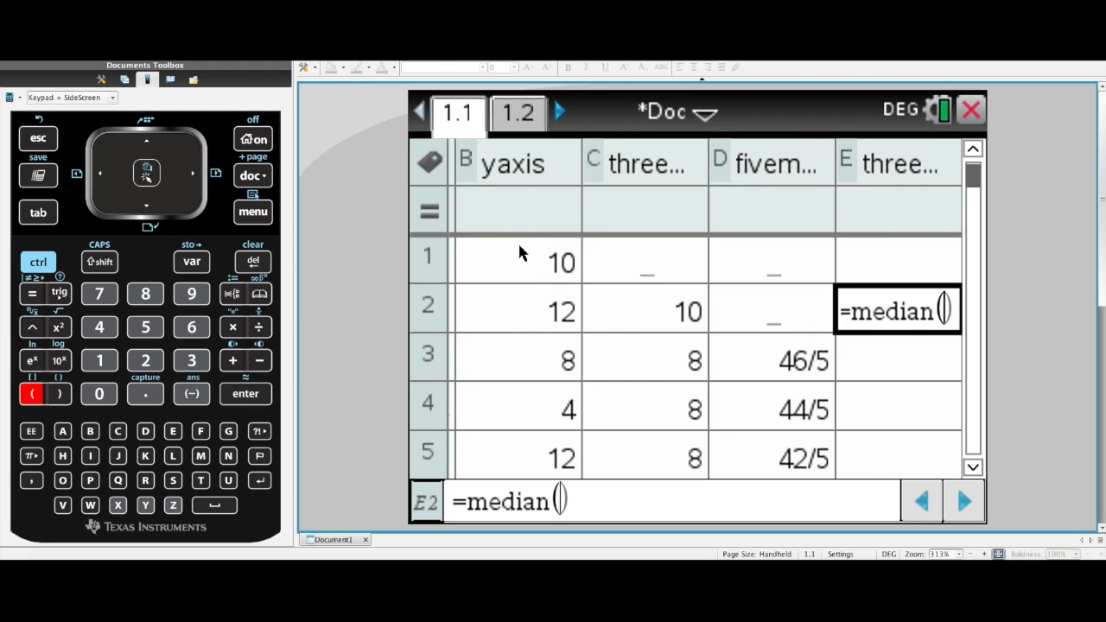
mouse_move(528, 263)
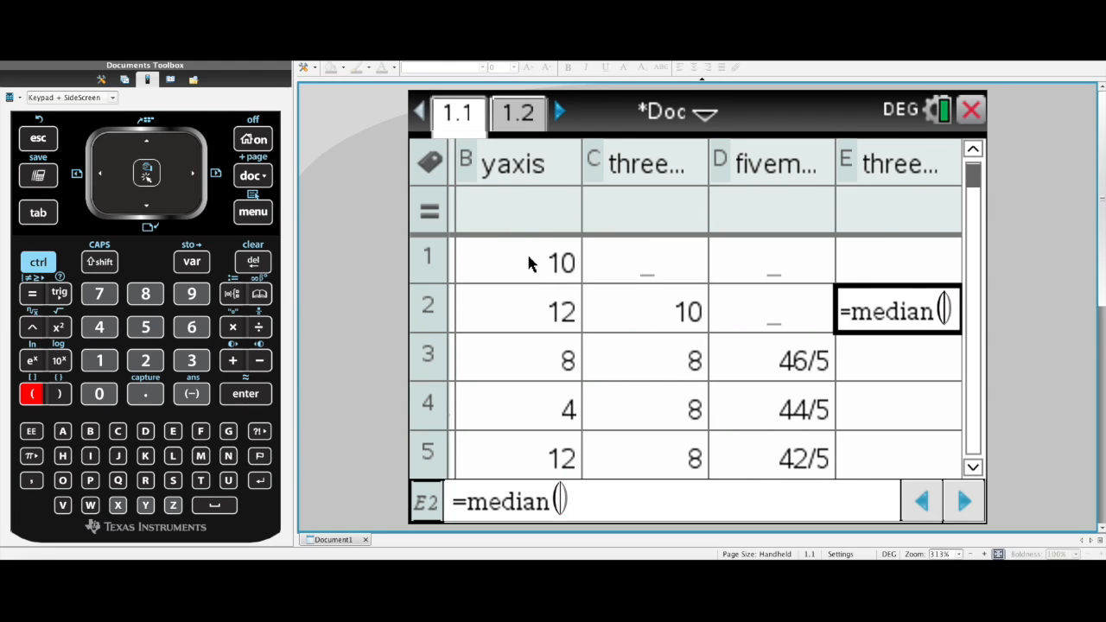
click(516, 263)
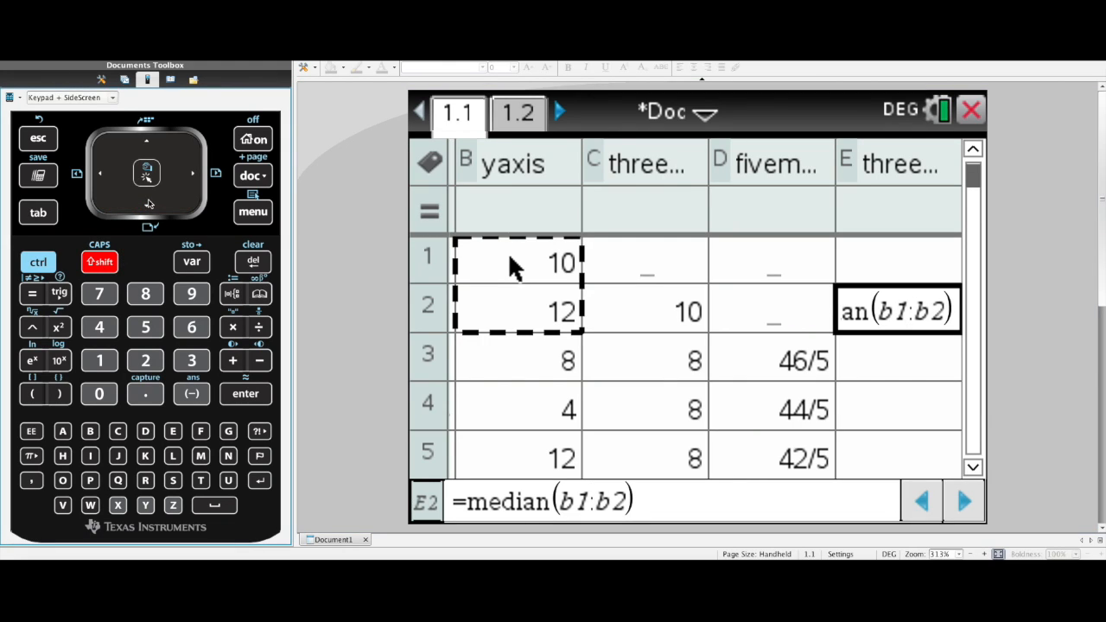
click(147, 199)
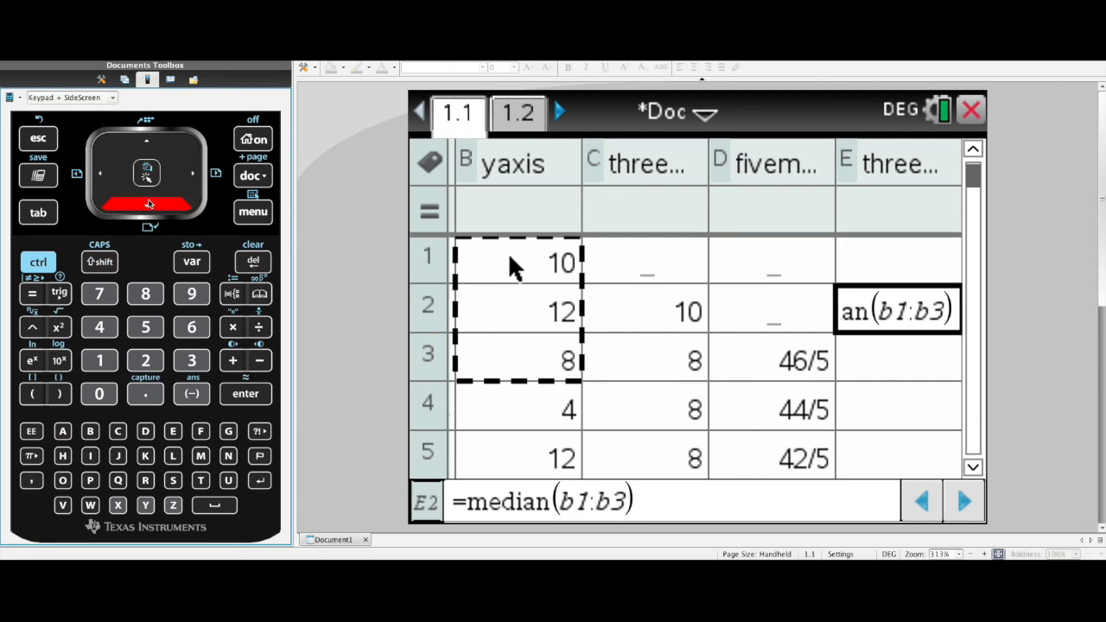
key(enter)
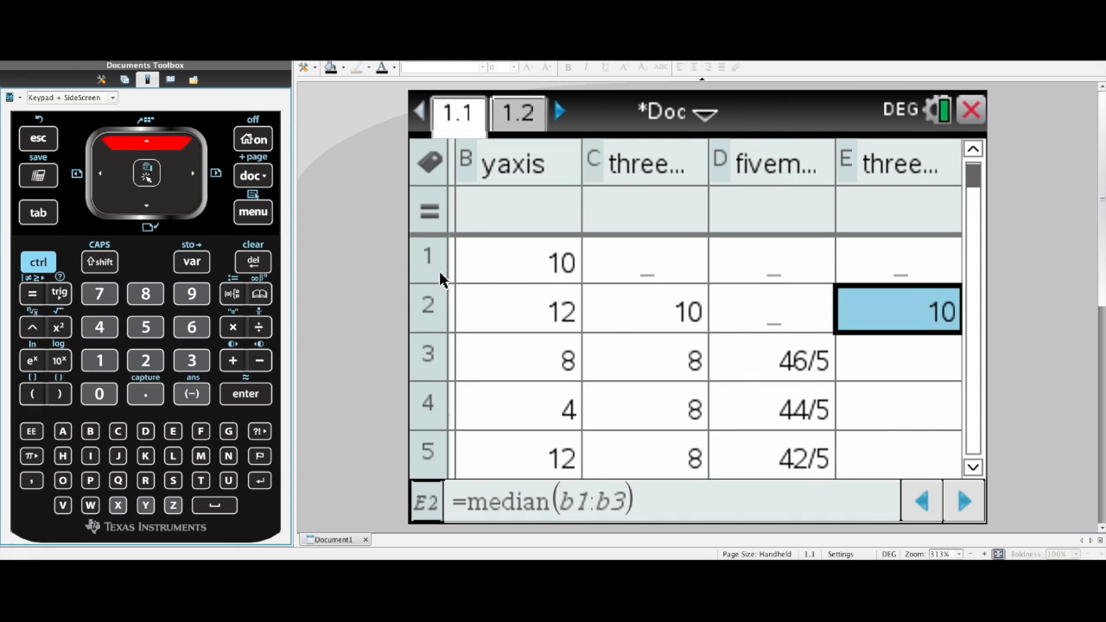
mouse_move(539, 349)
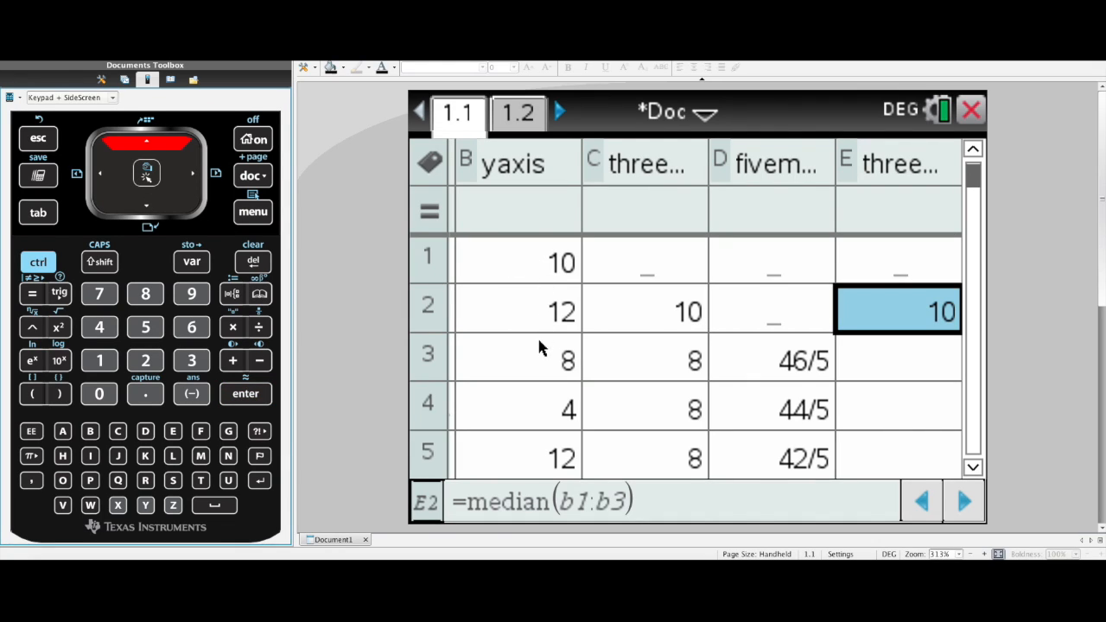
mouse_move(544, 361)
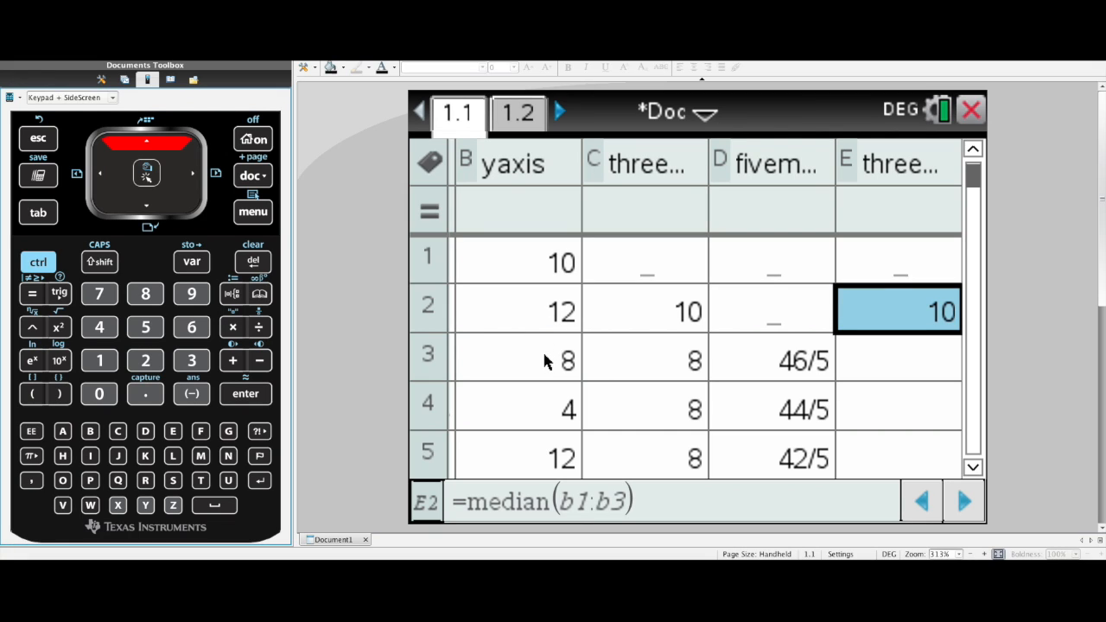
mouse_move(942, 335)
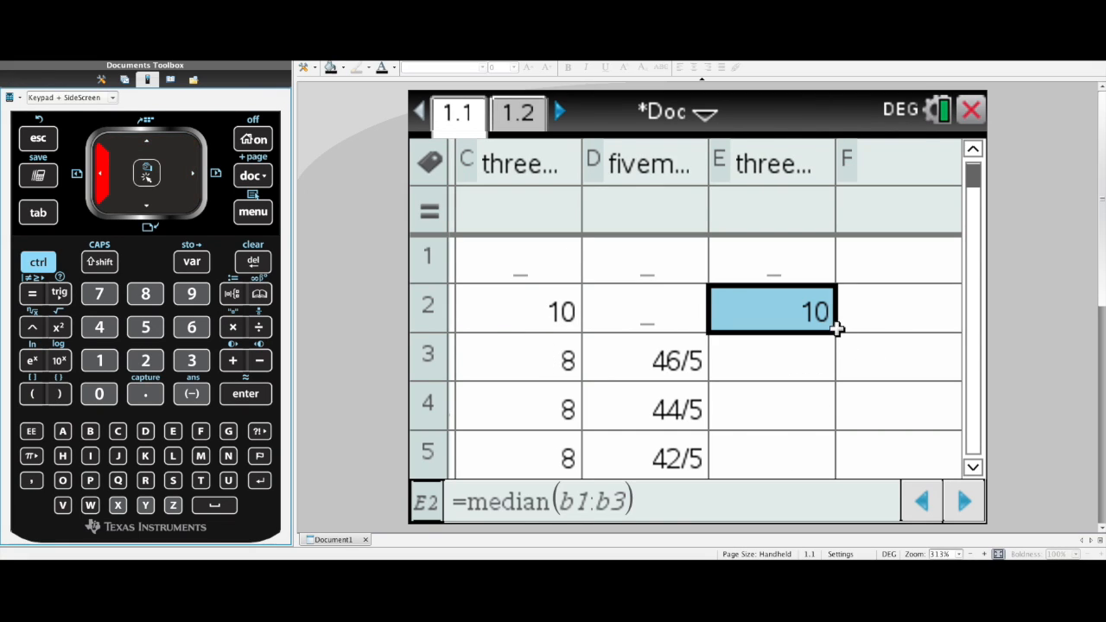
drag(803, 311, 815, 467)
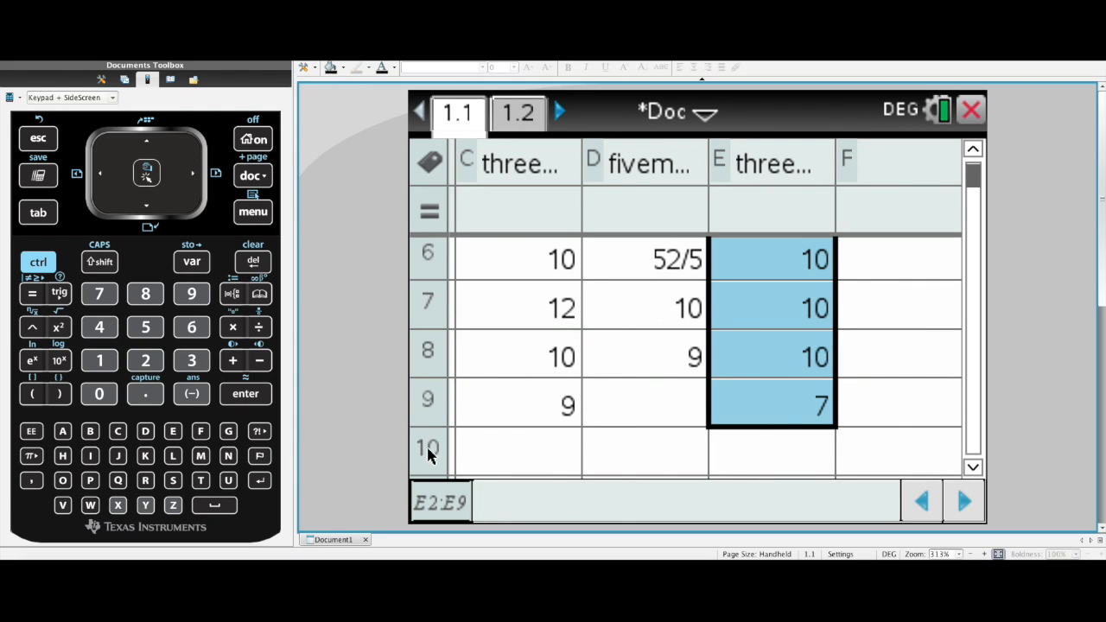
mouse_move(774, 390)
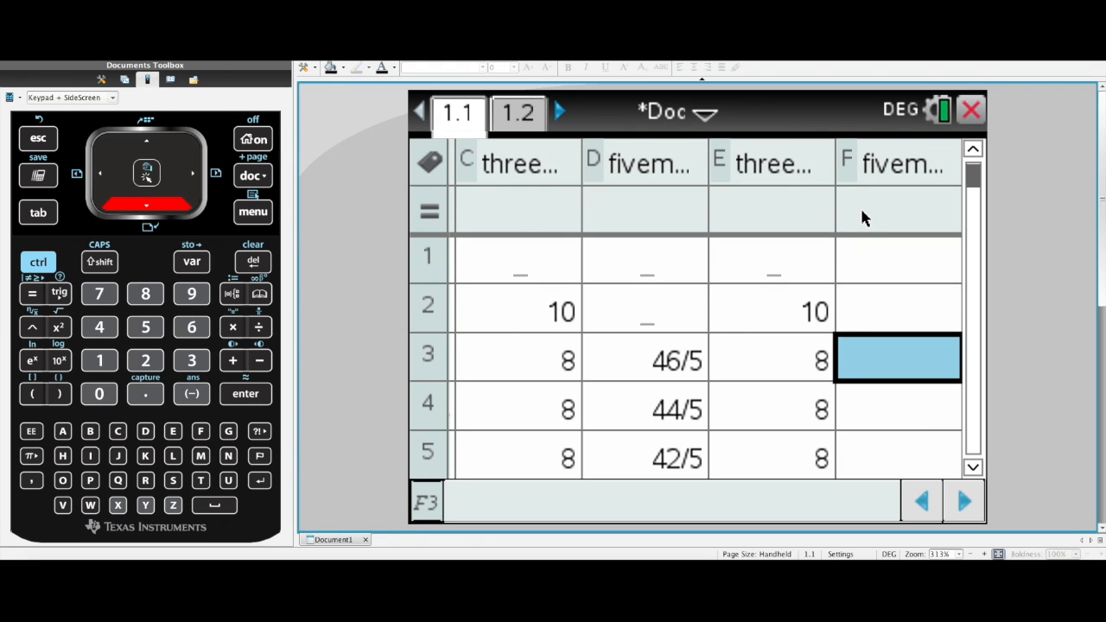
Step: Enter =median( over five yaxis cells in F3 and fill the five-median column down
text(=)
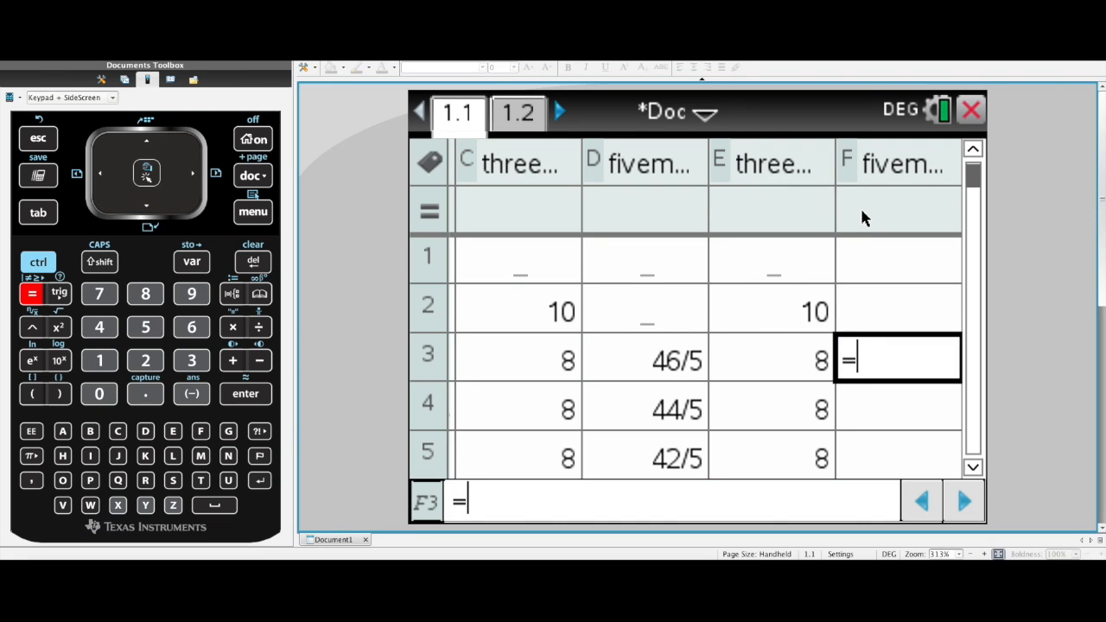
text(median()
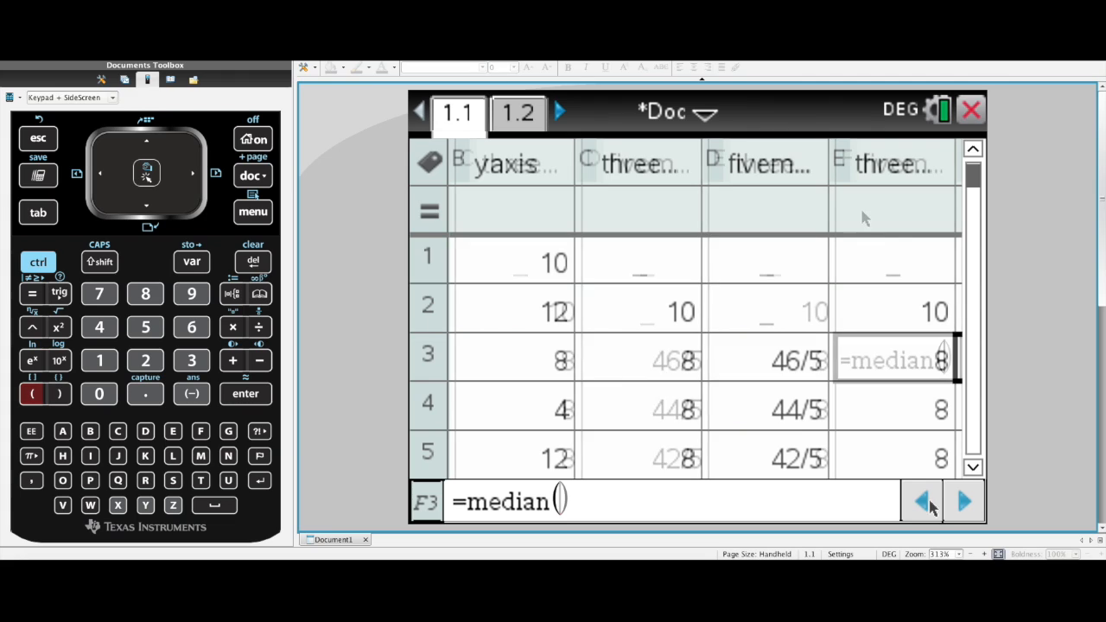
drag(553, 259, 553, 311)
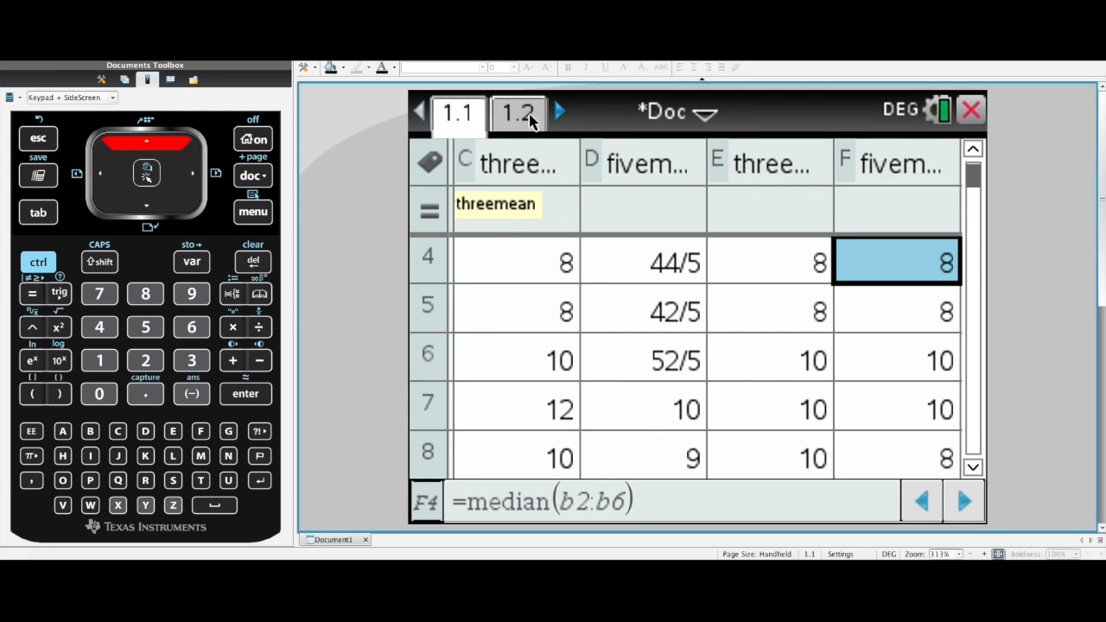
Step: On page 1.2, add the median column as a fourth series on the days graph
click(518, 112)
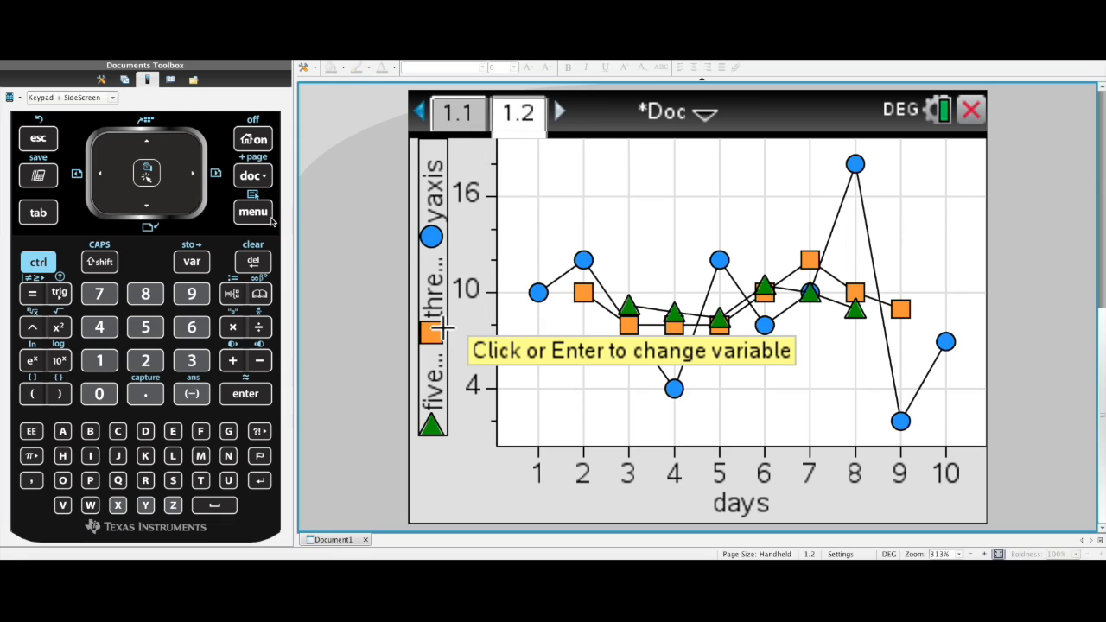
click(252, 211)
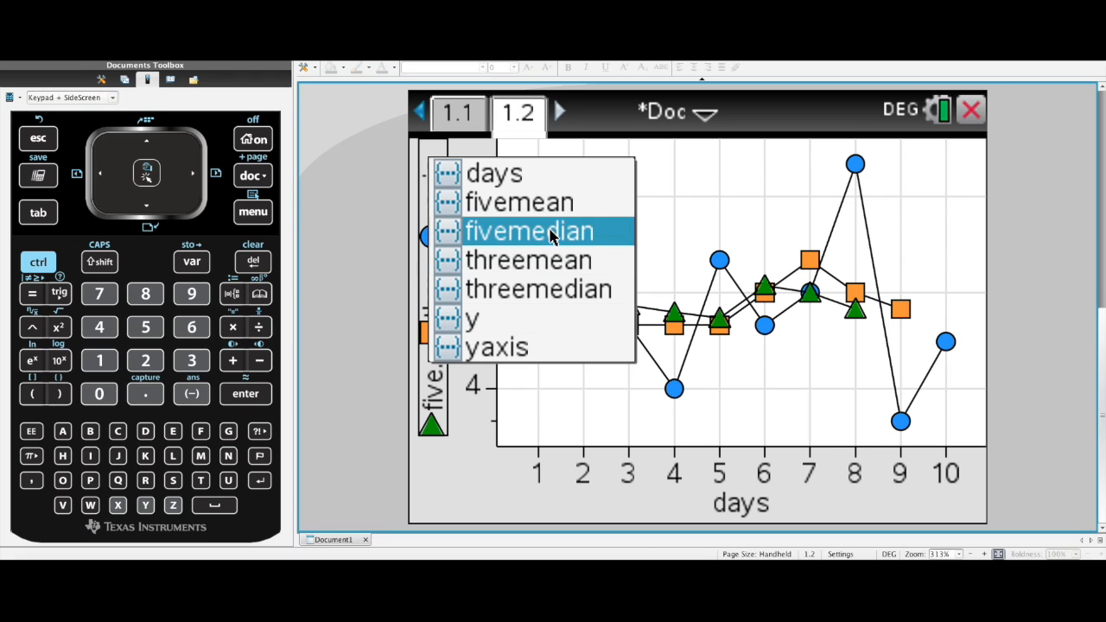
click(528, 232)
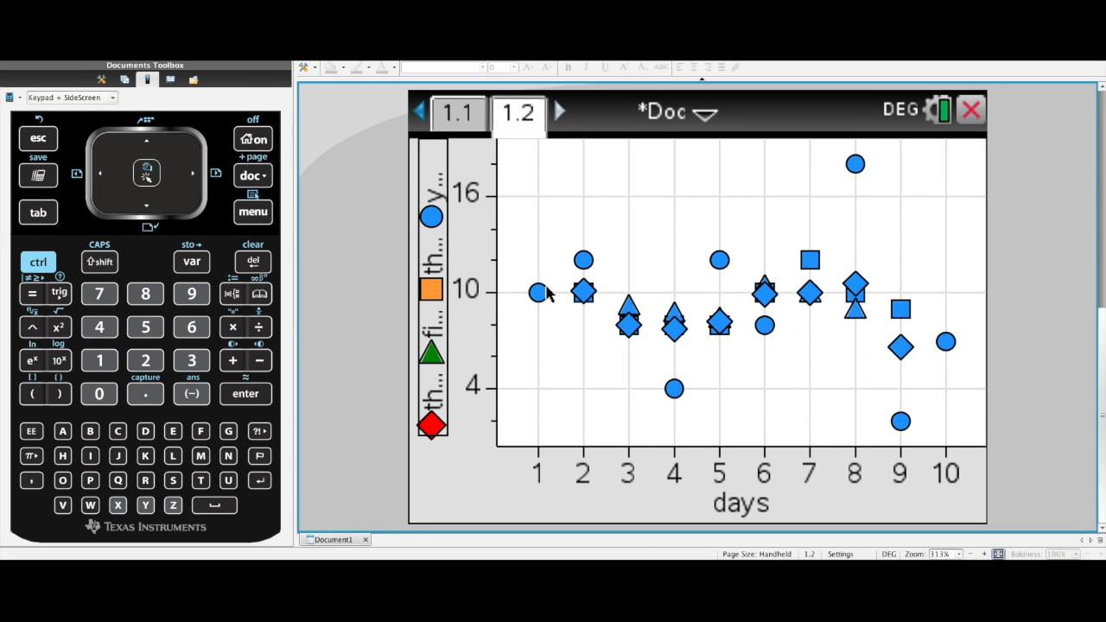